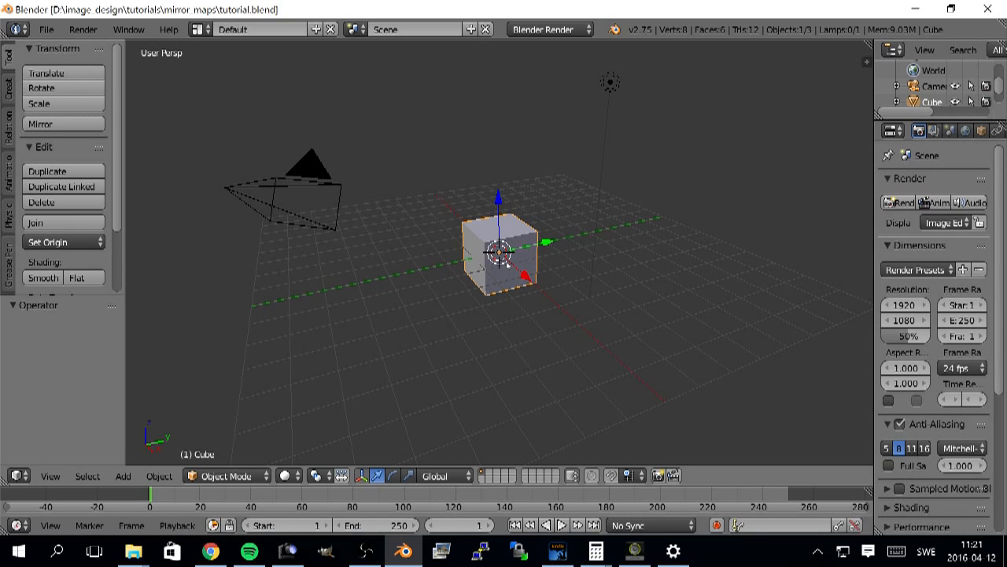
pyautogui.moveTo(535, 353)
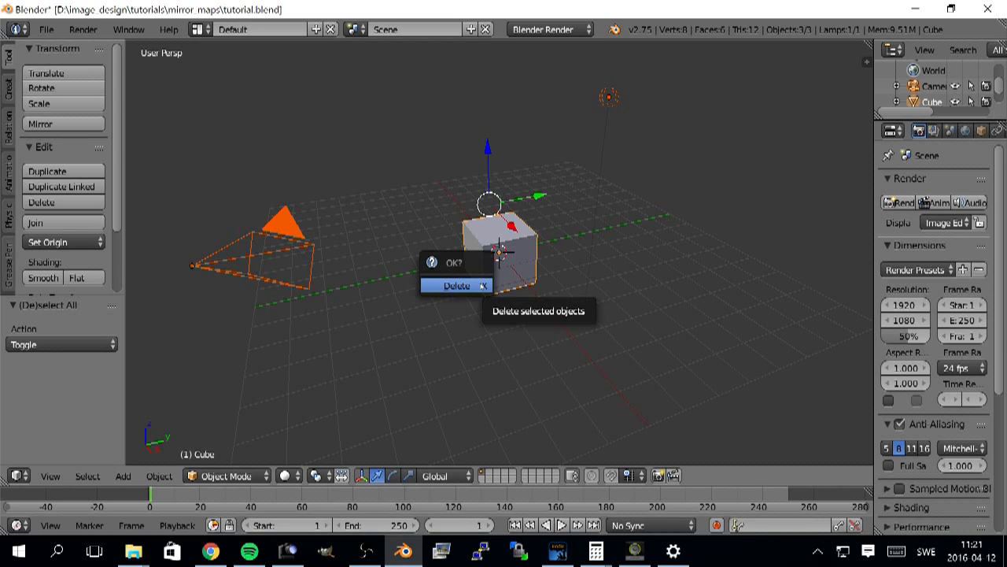
# Delete the default cube, camera and lamp, add a plane, and switch to top view.
pyautogui.click(456, 284)
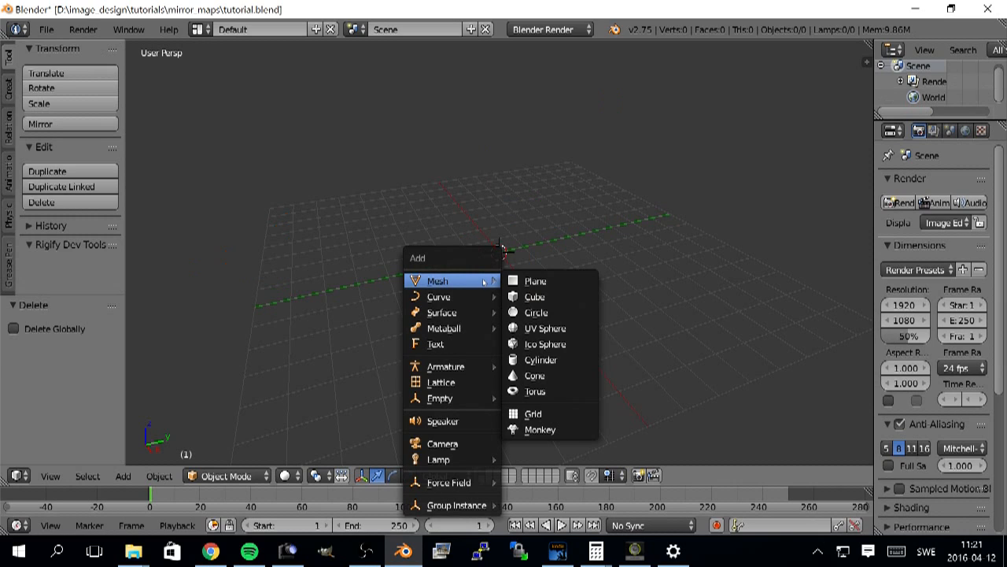
pyautogui.click(535, 281)
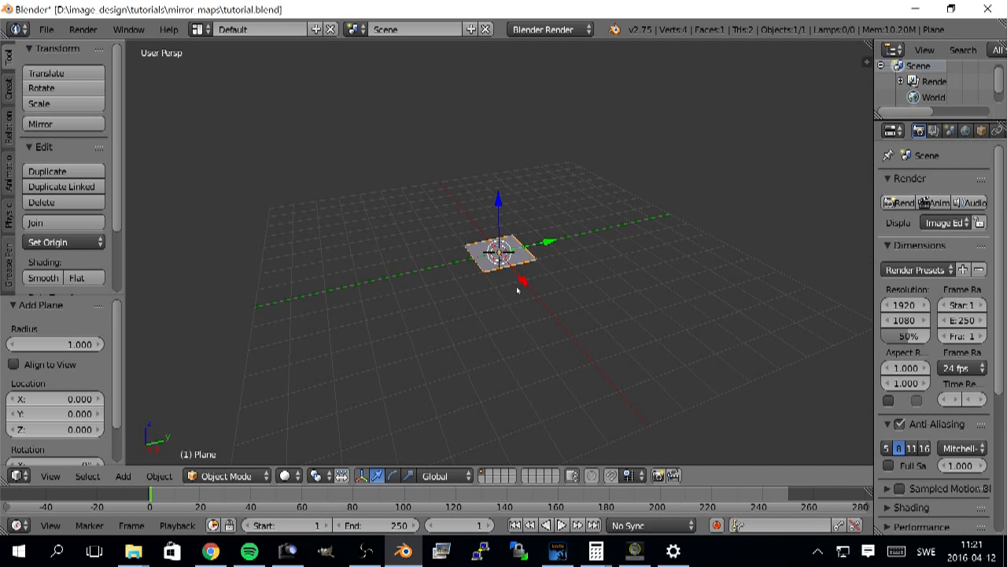
pyautogui.press('7')
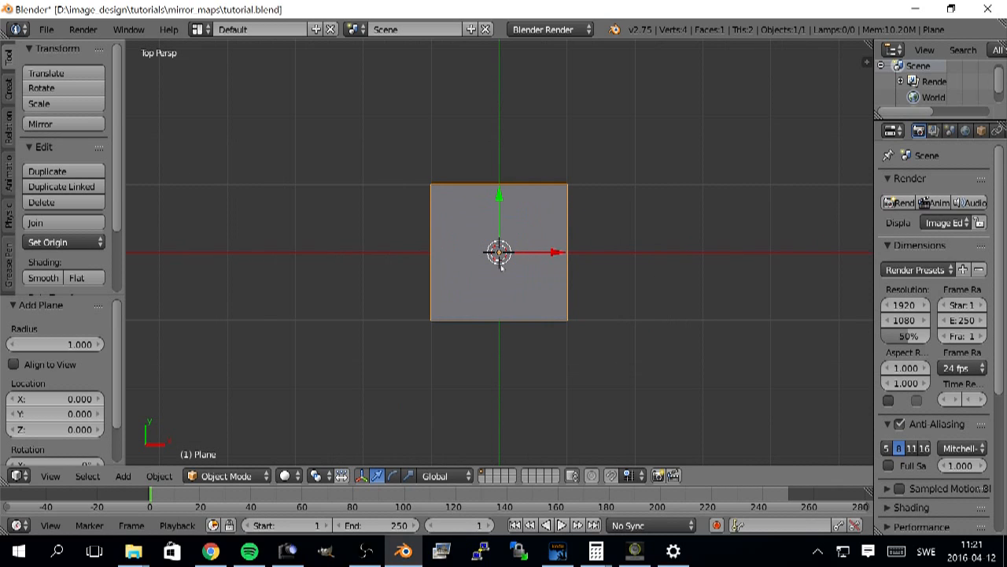
# In Edit Mode, loop-cut the plane into quarters and delete all but the top-right one.
pyautogui.press('Tab')
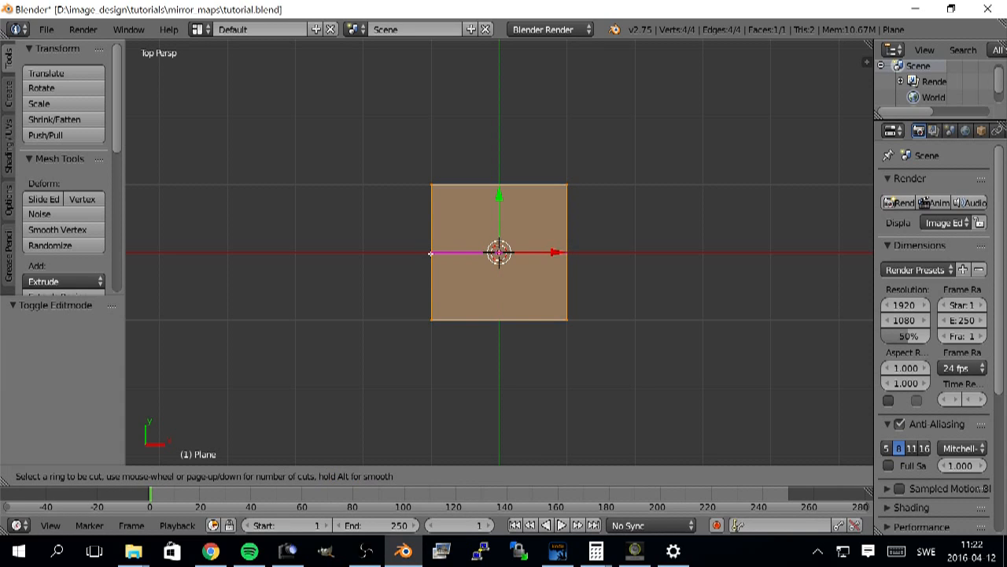
pyautogui.click(499, 251)
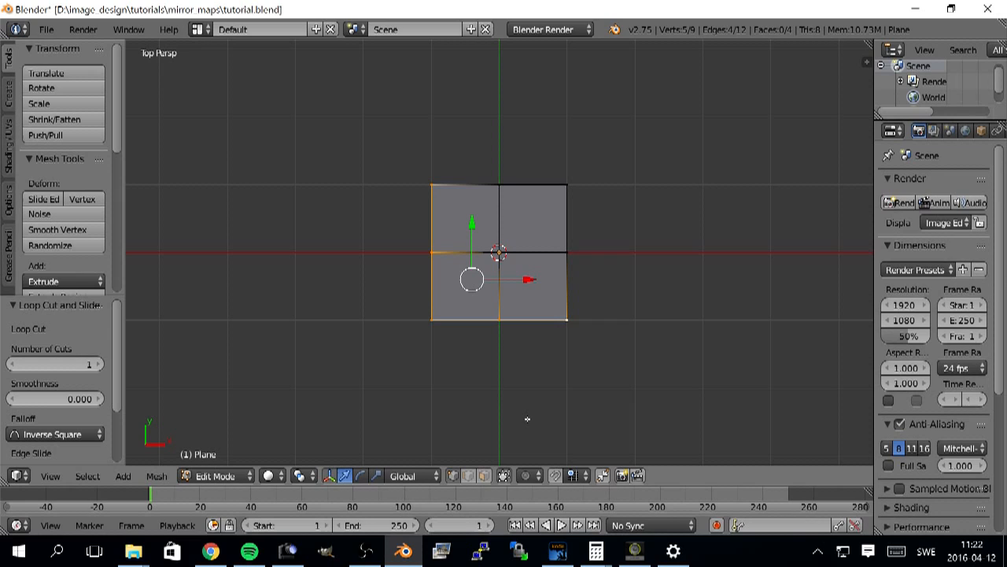
pyautogui.press('x')
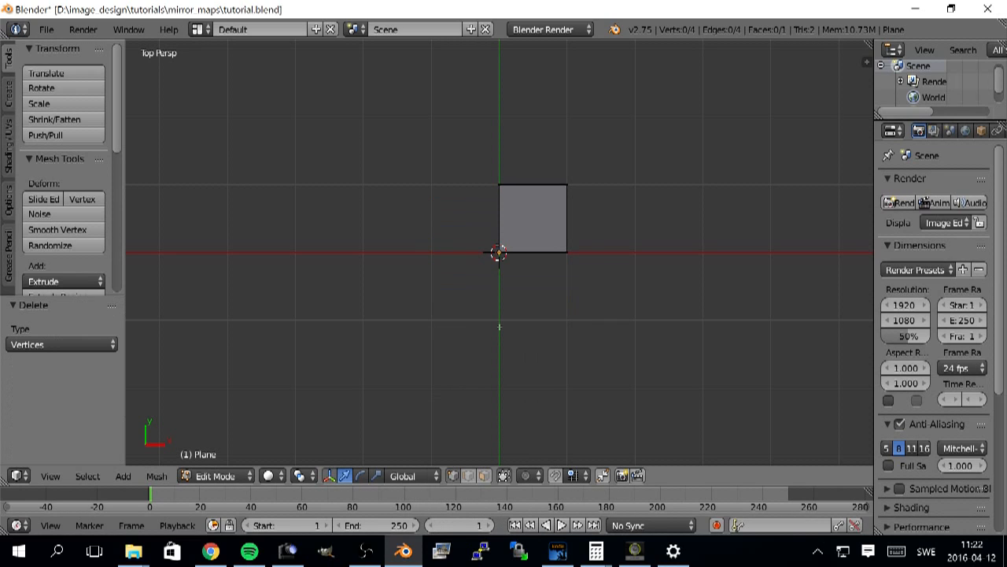
pyautogui.moveTo(820, 206)
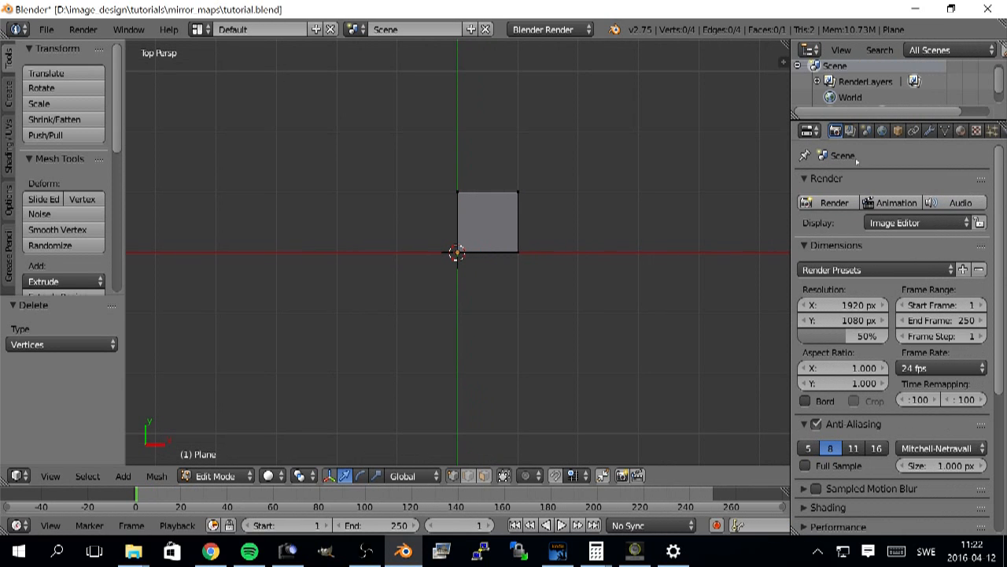
# Add a Mirror modifier to the quarter plane with both X and Y axes enabled.
pyautogui.click(946, 131)
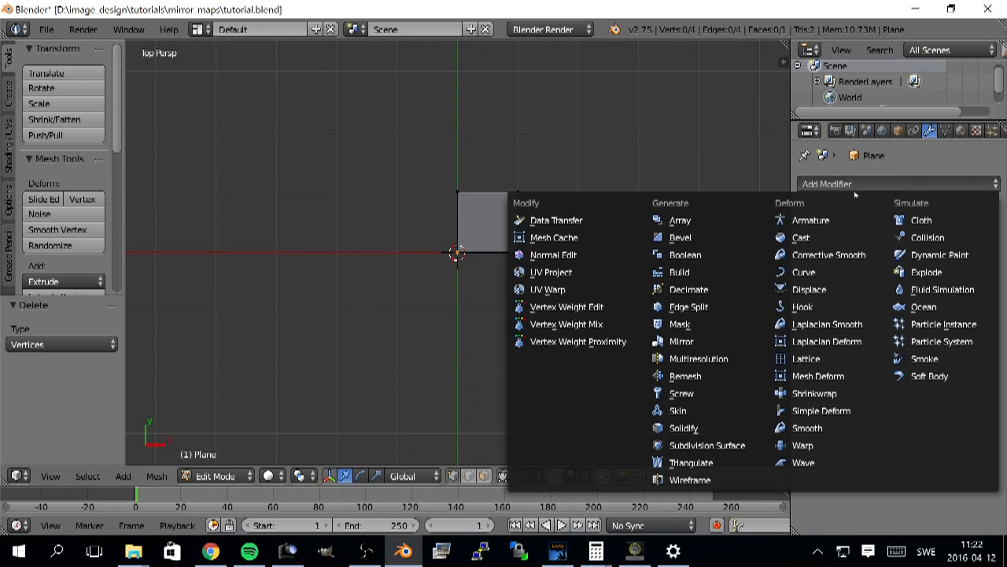
pyautogui.click(681, 341)
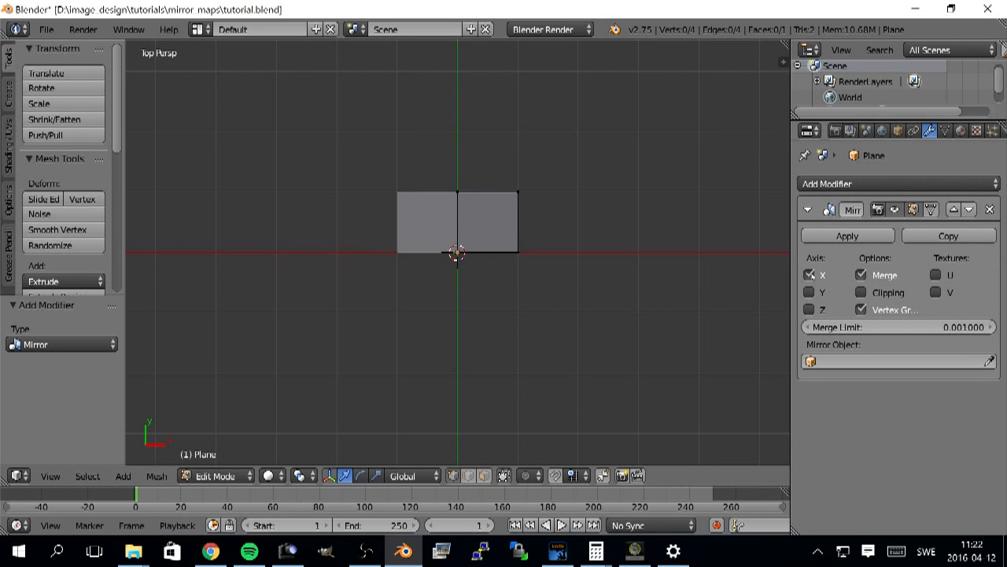
pyautogui.click(810, 291)
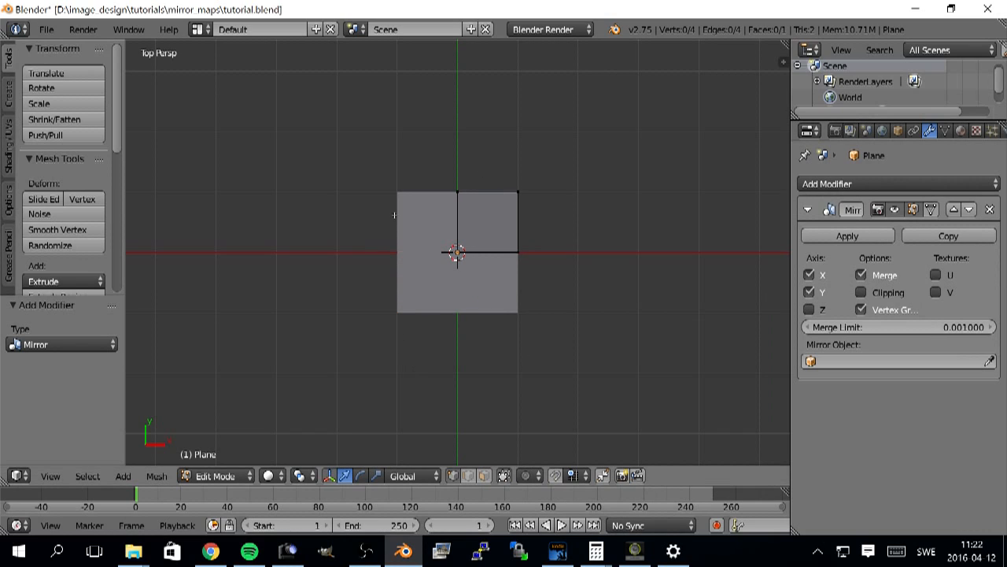
pyautogui.moveTo(468, 348)
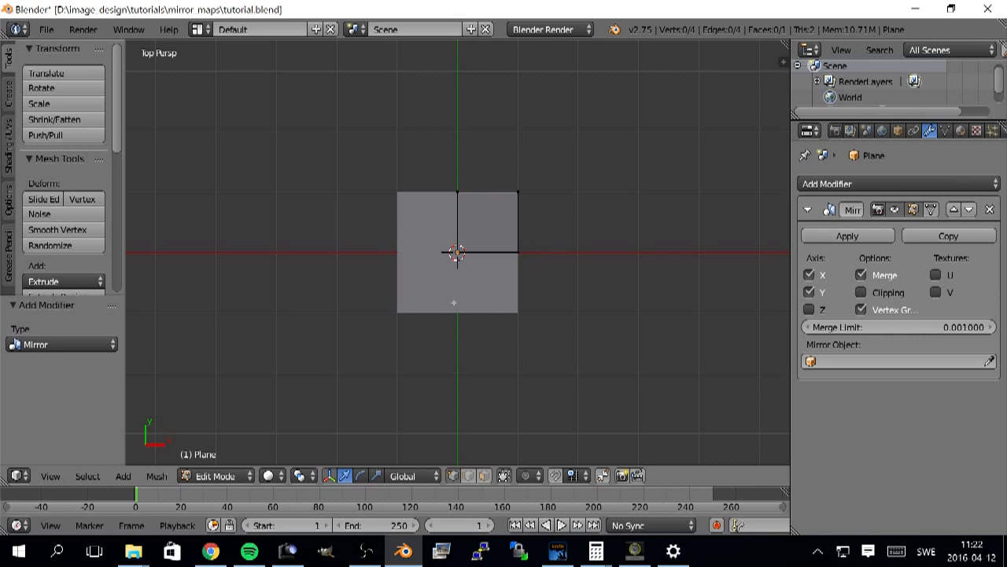
pyautogui.moveTo(430, 368)
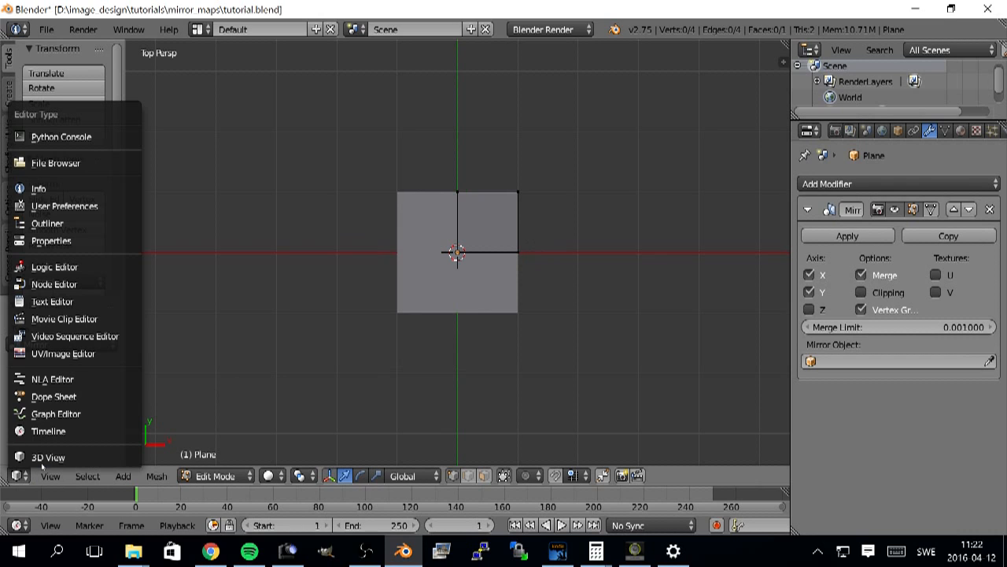
# Load an image in the UV/Image Editor and unwrap the face with Project from View (Bounds).
pyautogui.click(63, 354)
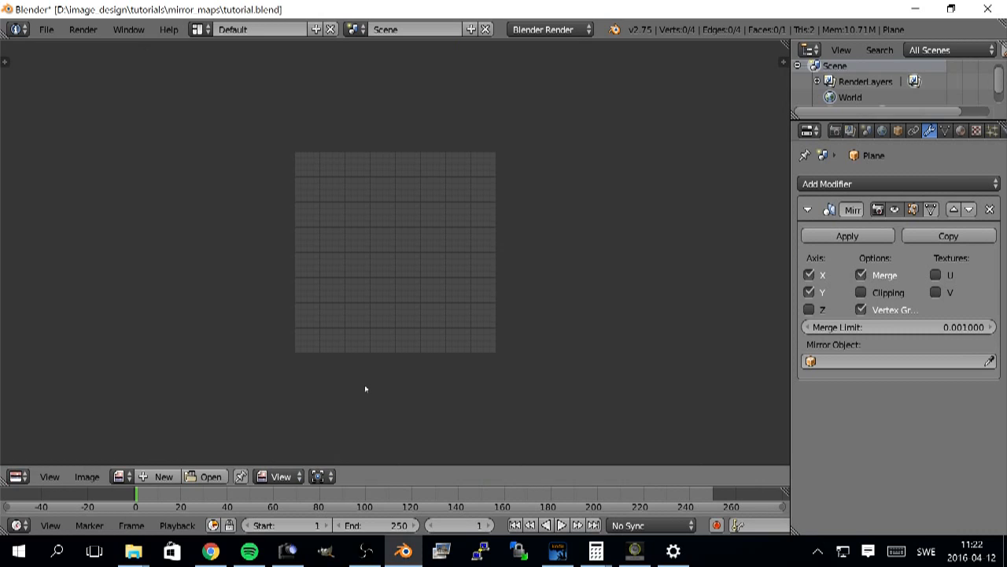
pyautogui.moveTo(211, 476)
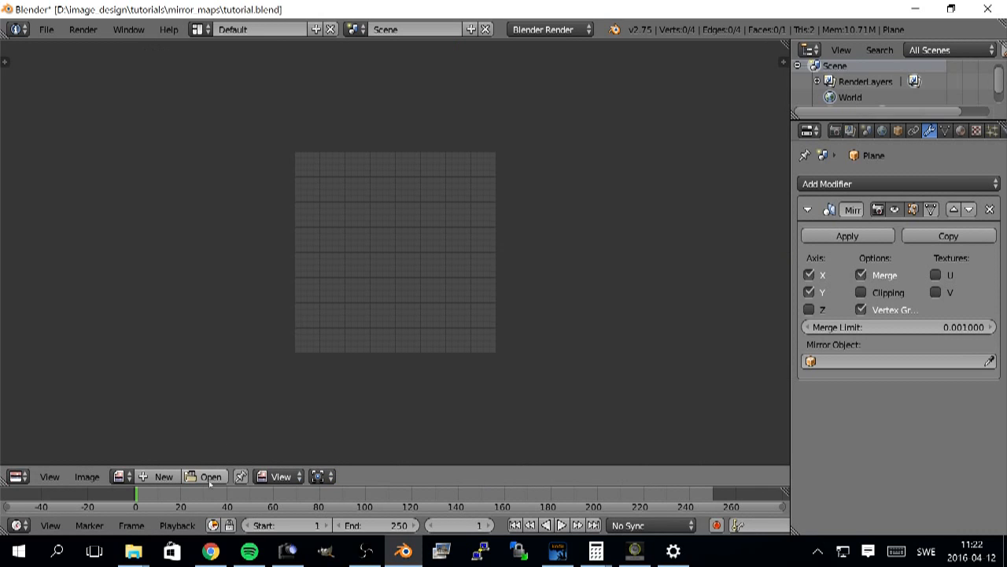
pyautogui.click(16, 477)
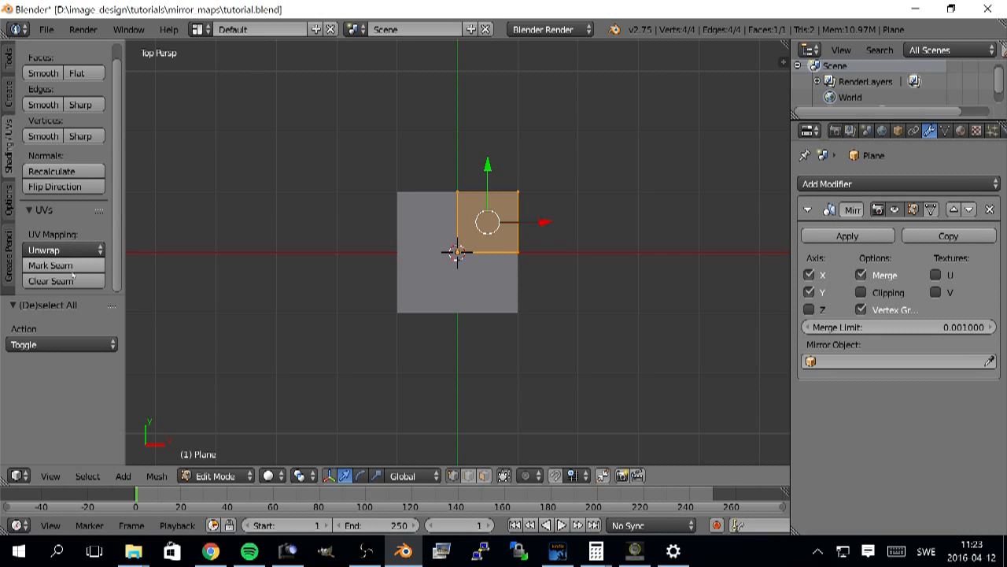
pyautogui.click(63, 250)
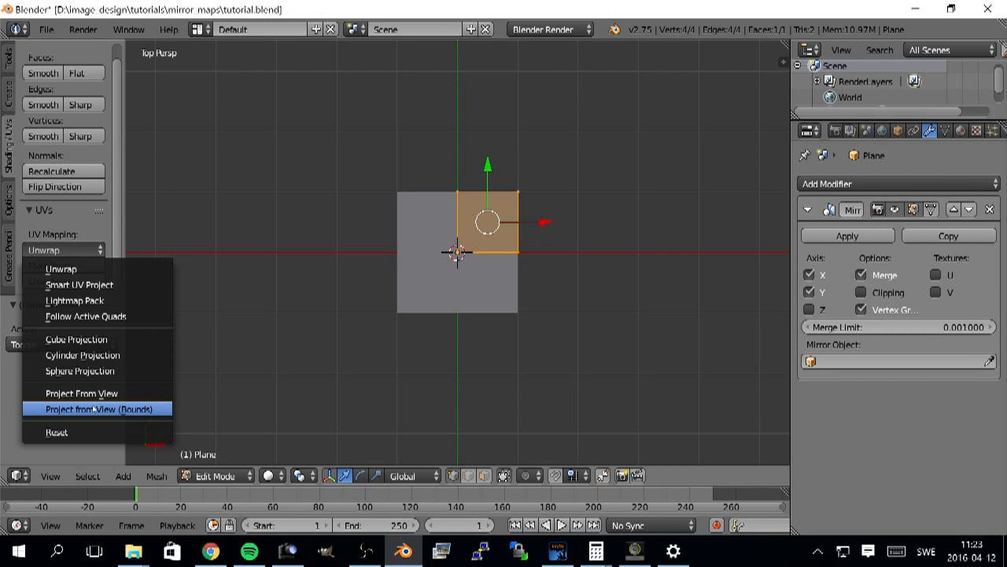
pyautogui.click(103, 409)
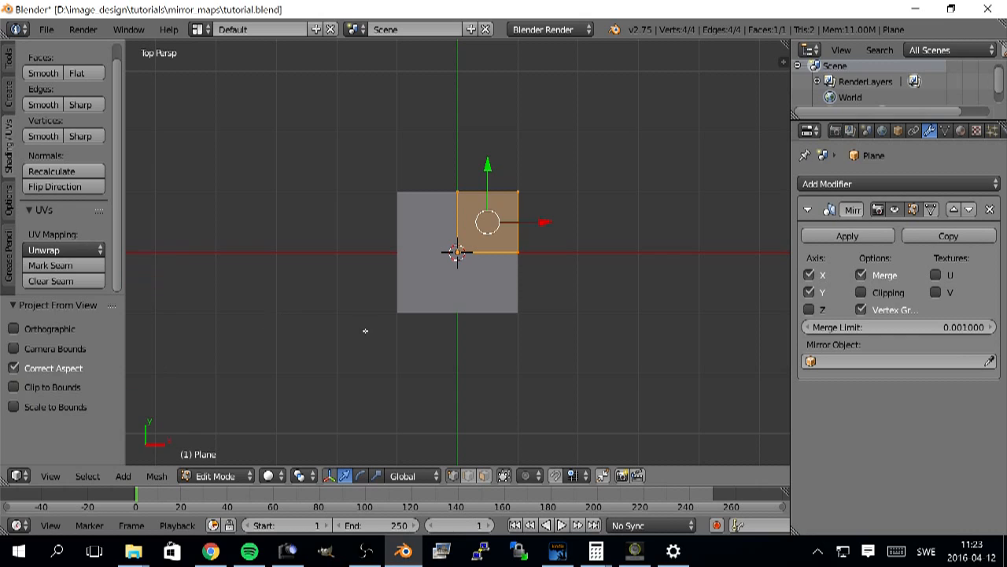
pyautogui.click(17, 476)
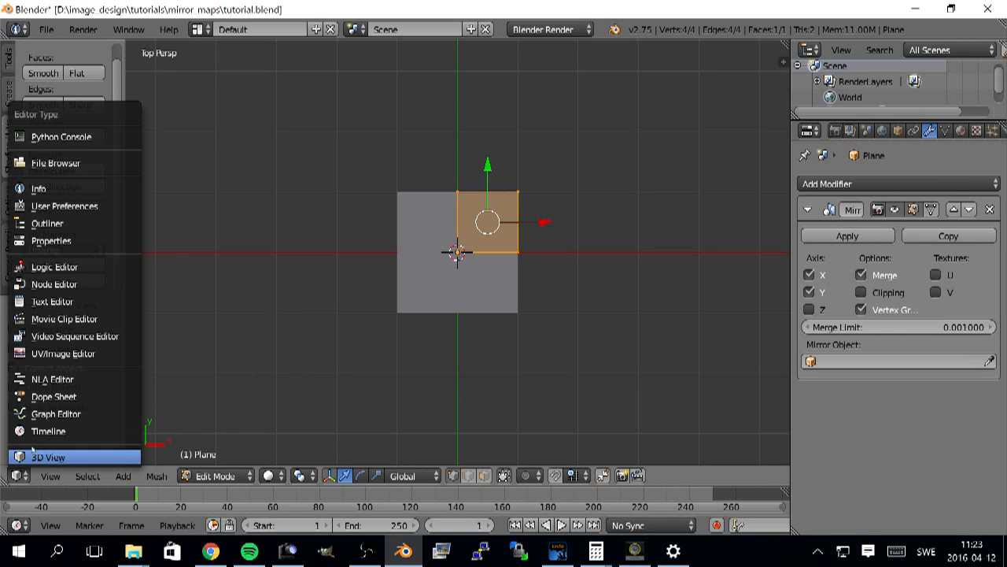
# Zoom out to show the full test.png and place the 2D cursor at the image centre.
pyautogui.click(63, 353)
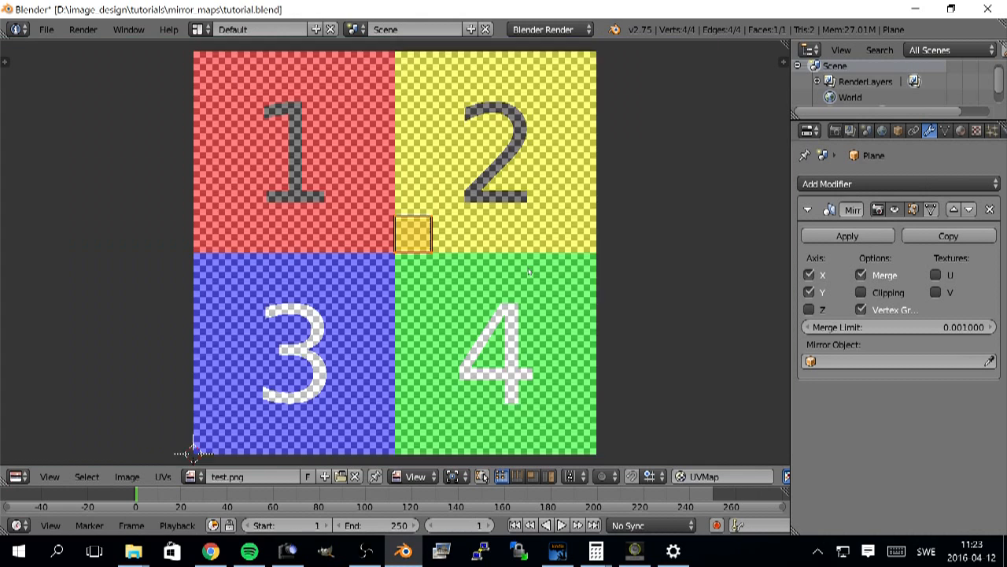
pyautogui.scroll(-3)
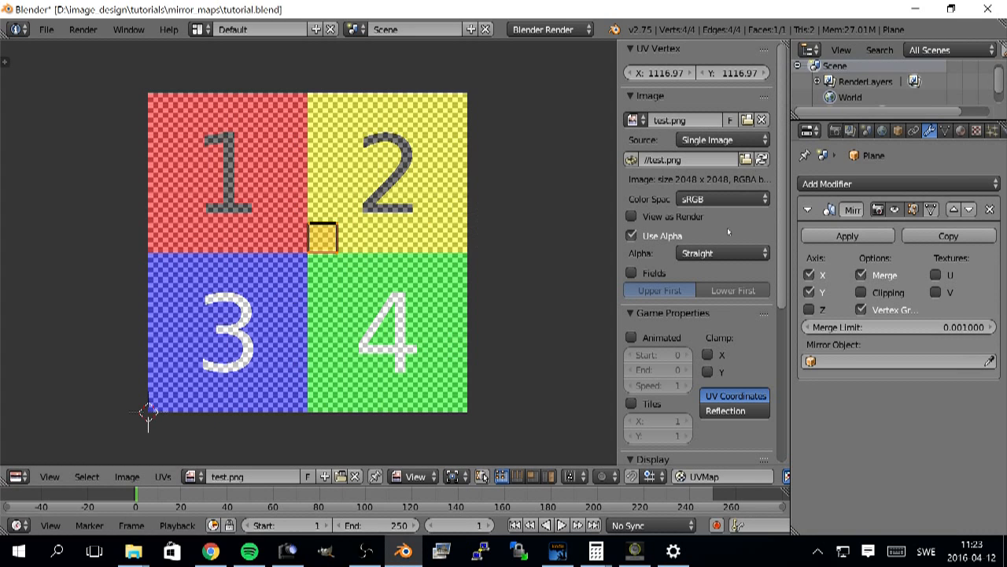
pyautogui.scroll(-3)
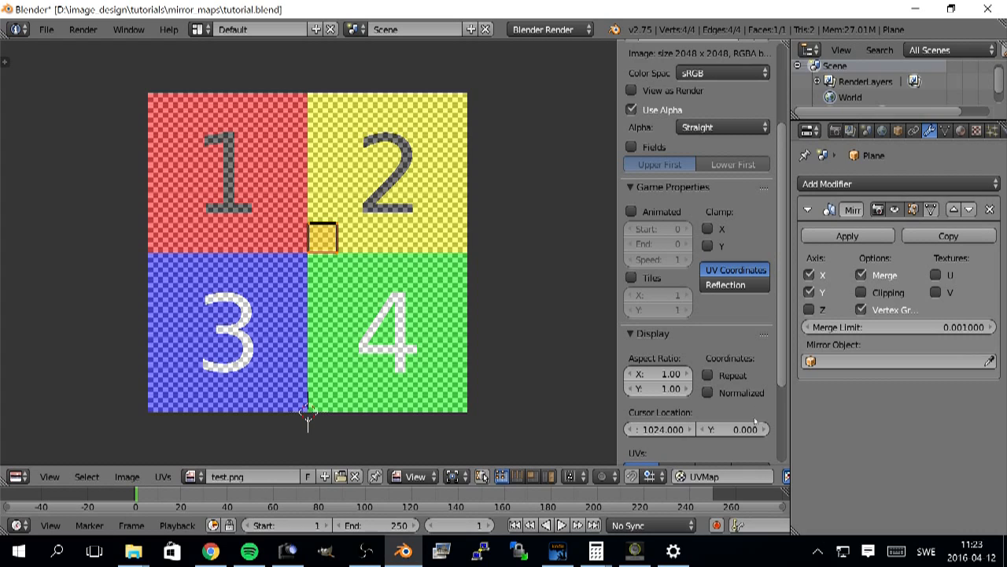
pyautogui.click(732, 429)
pyautogui.write('1024')
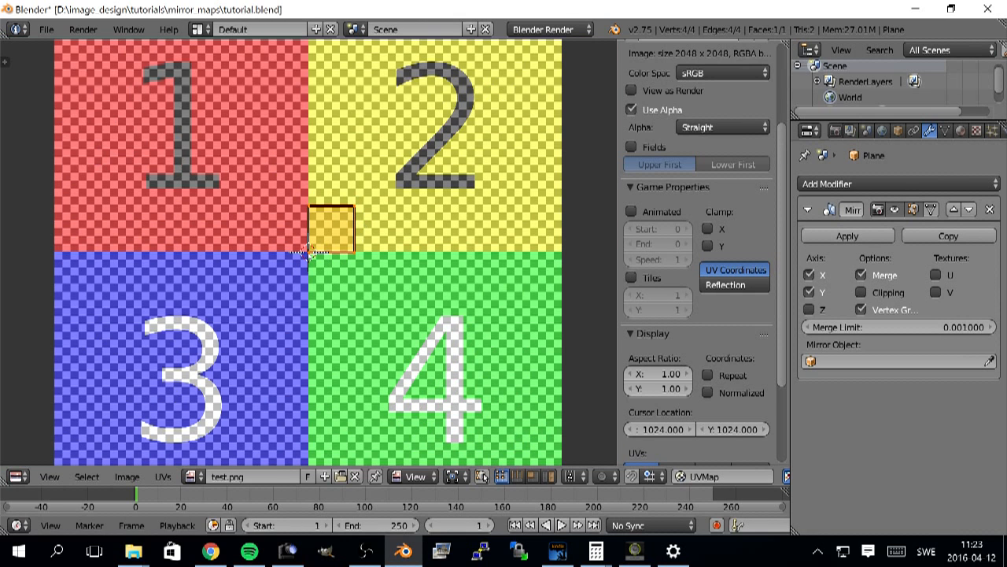
pyautogui.moveTo(363, 310)
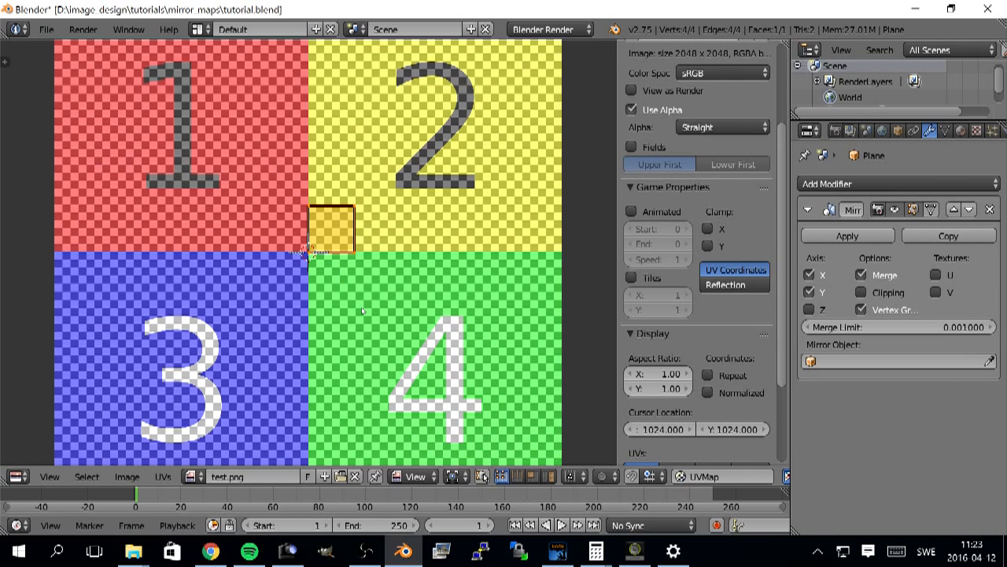
pyautogui.scroll(-3)
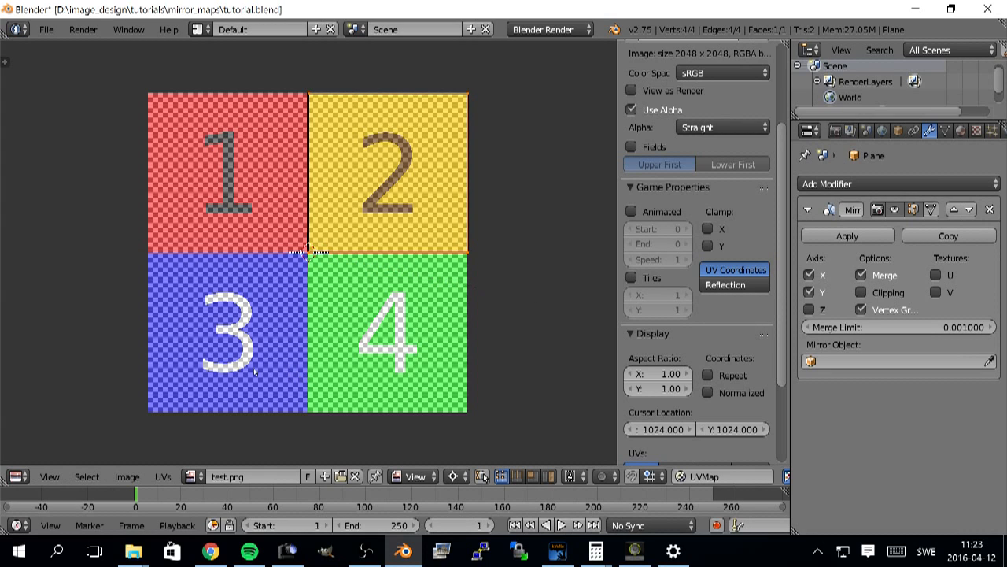
# Return to the 3D View and give the plane a new node-based Cycles material.
pyautogui.click(18, 476)
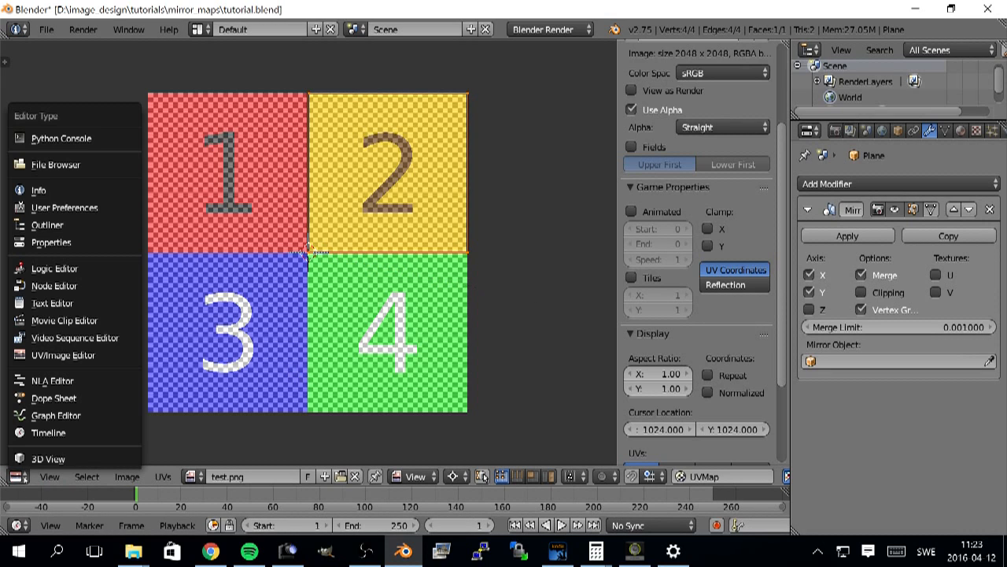
pyautogui.click(48, 458)
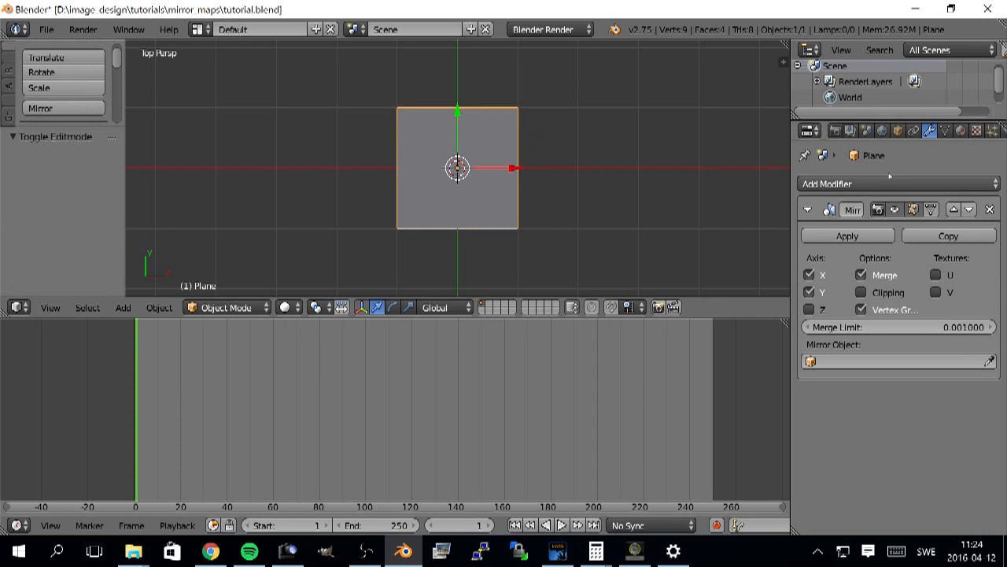
pyautogui.moveTo(411, 170)
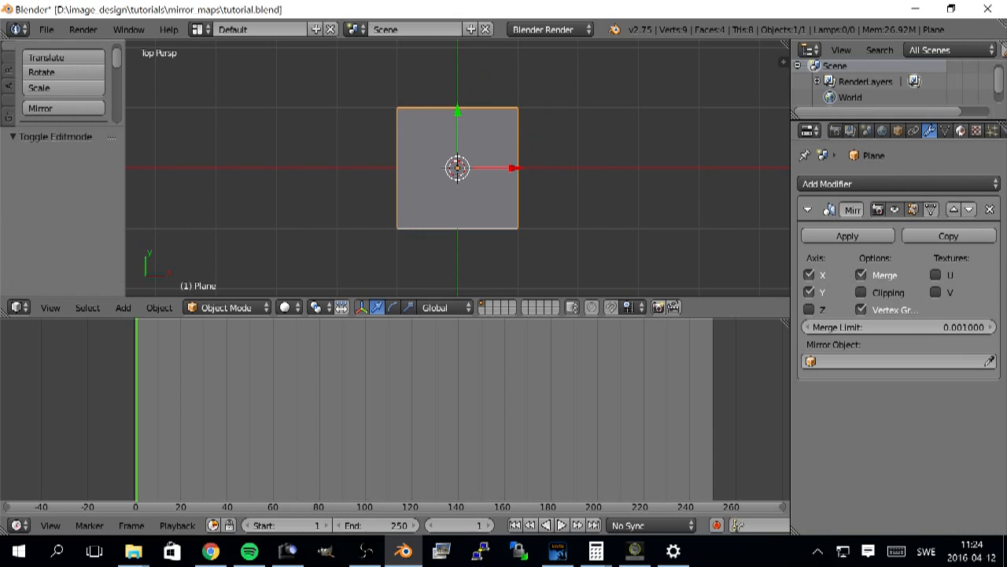
pyautogui.click(961, 131)
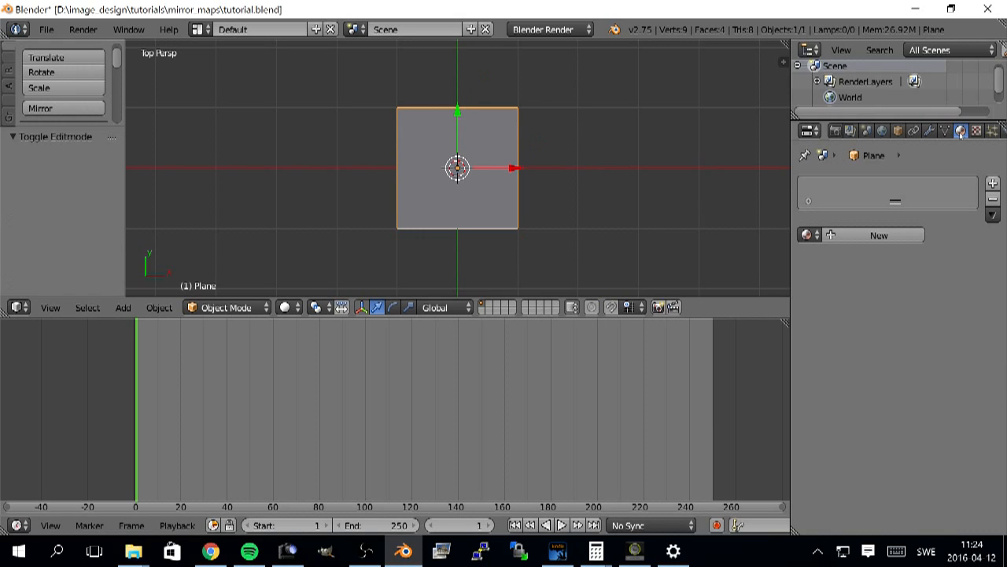
pyautogui.click(874, 234)
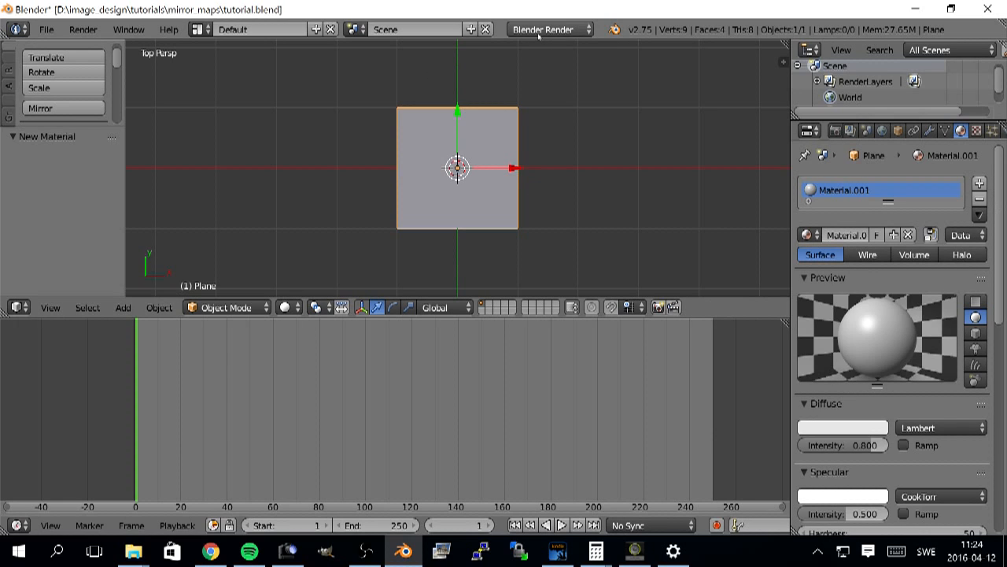
pyautogui.click(549, 29)
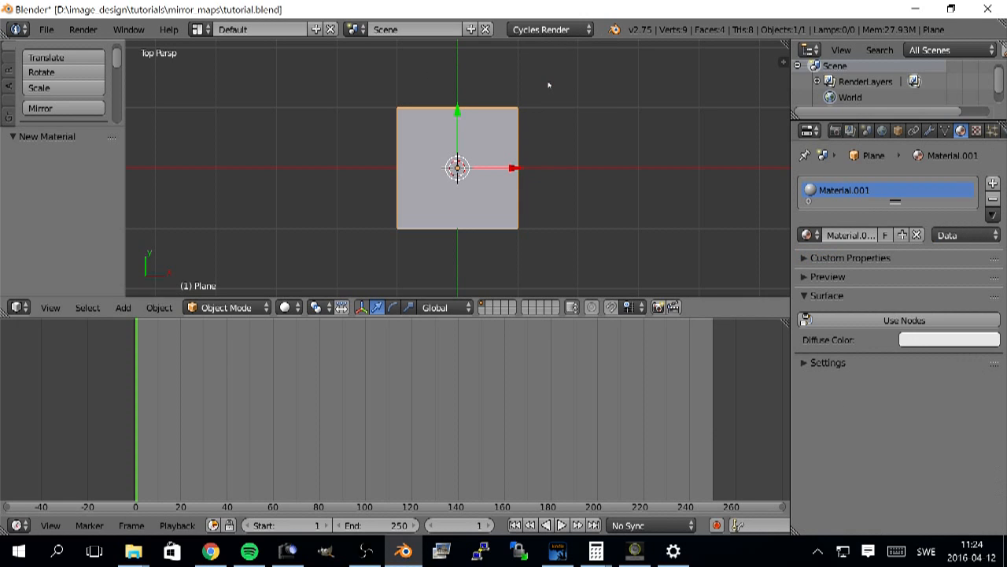
pyautogui.click(904, 320)
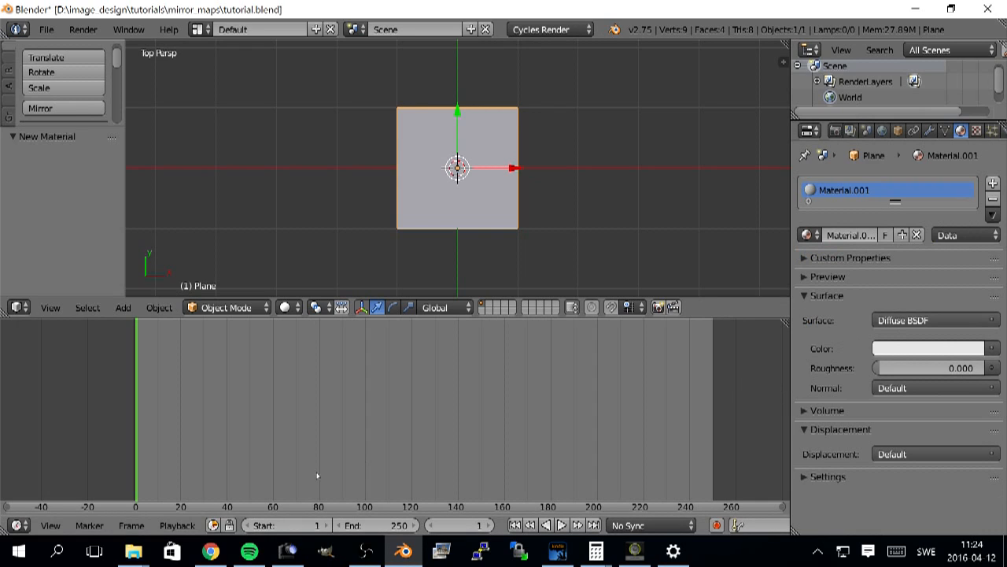
# In the Node Editor, add Texture Coordinate and test.png Image Texture nodes and link them.
pyautogui.click(18, 307)
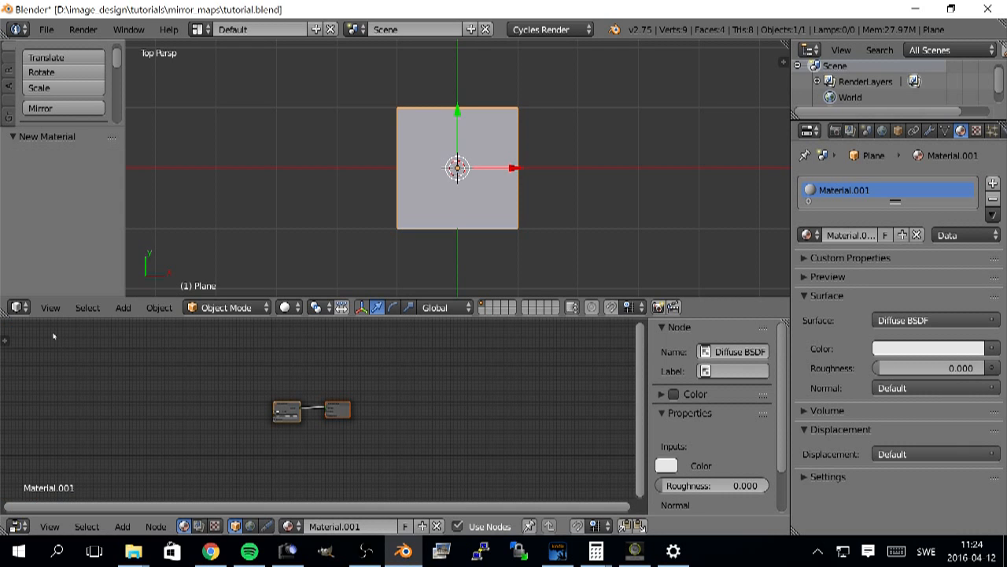
pyautogui.moveTo(188, 391)
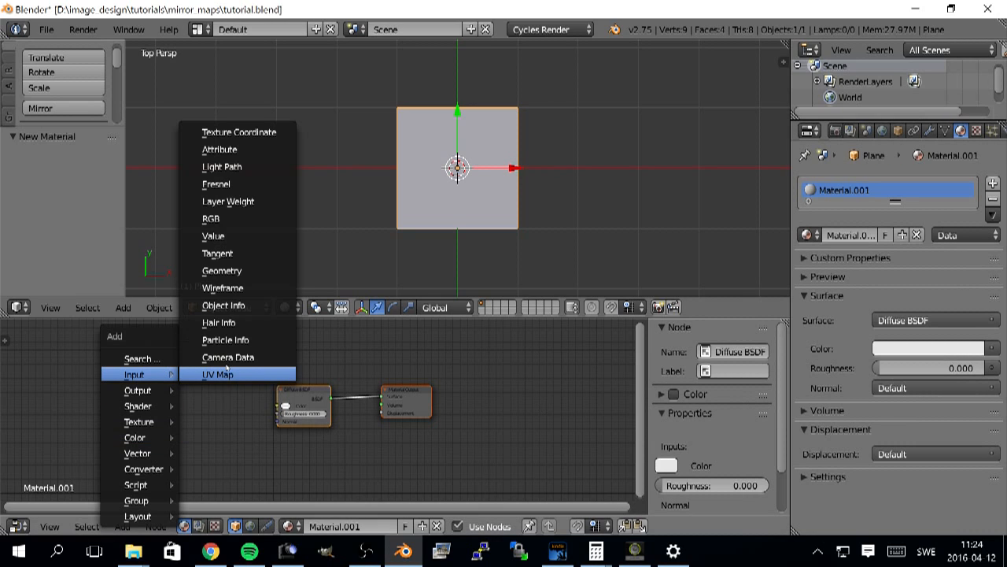
pyautogui.click(239, 131)
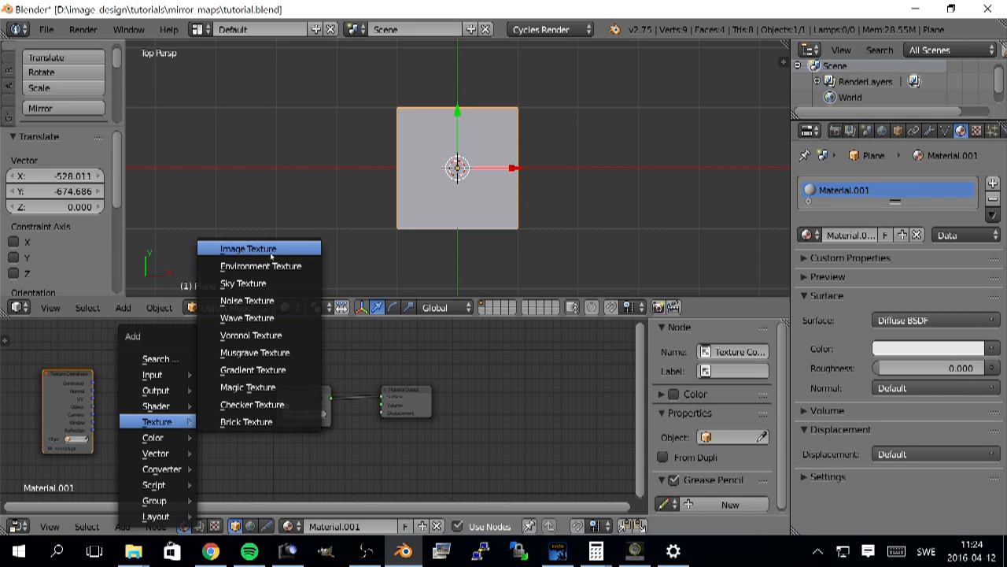
pyautogui.click(250, 248)
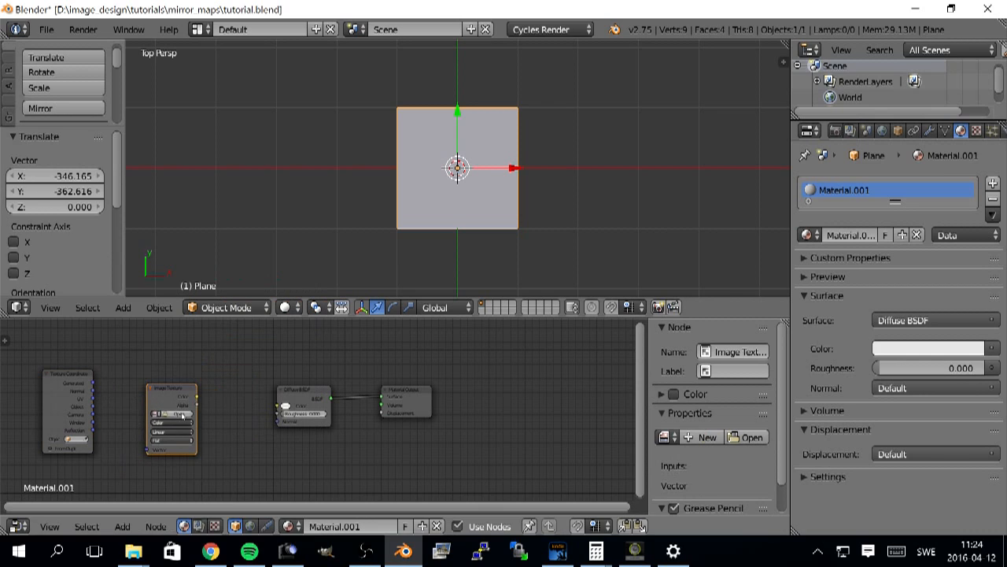
pyautogui.click(746, 437)
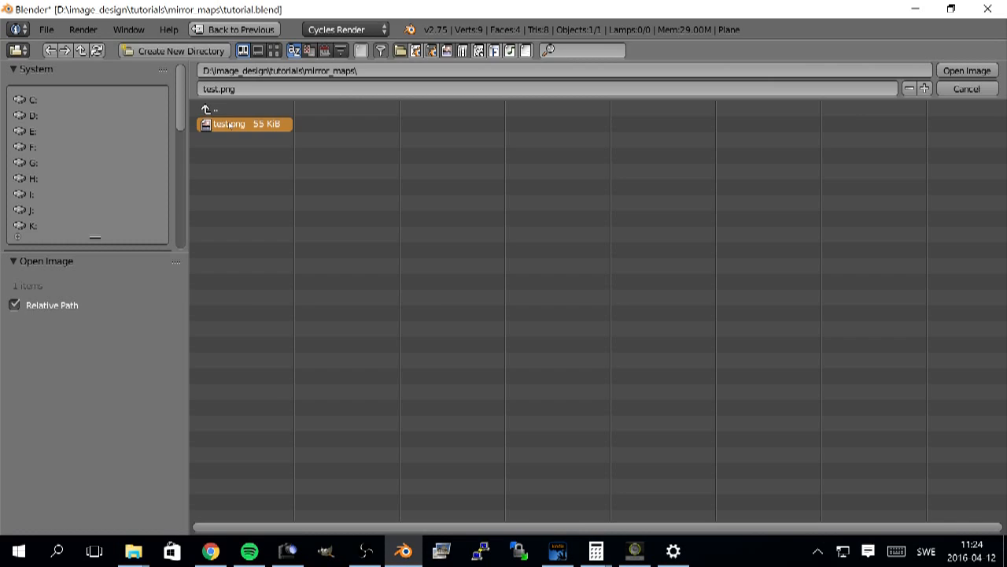
pyautogui.click(967, 70)
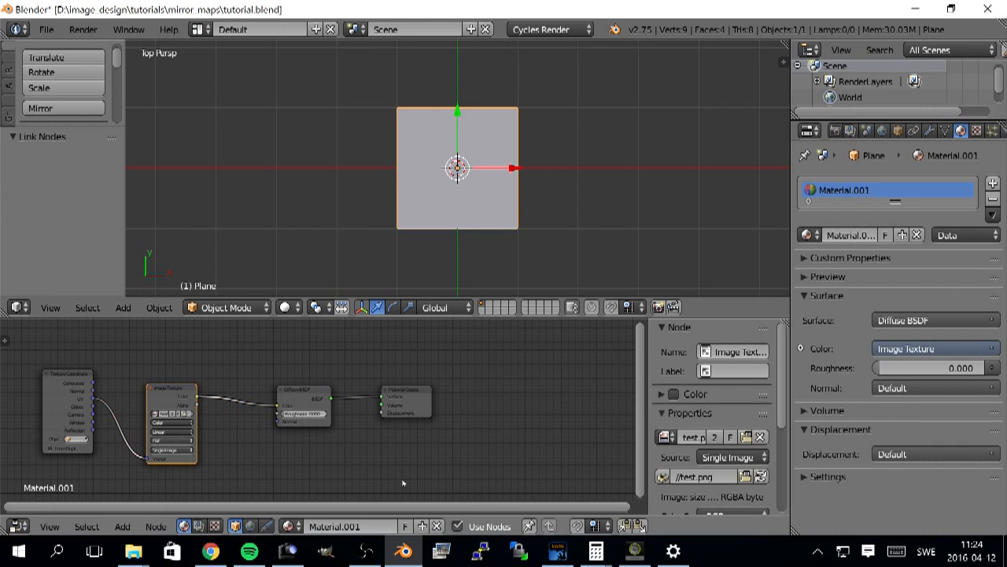
pyautogui.click(288, 307)
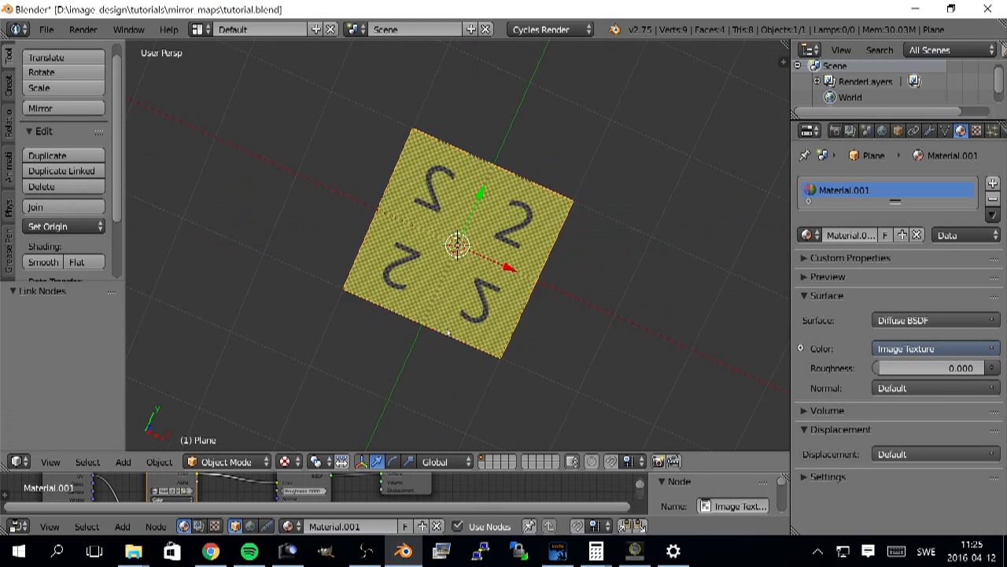
# View the plane from the top, check the full 1–4 test image, then return to 3D View.
pyautogui.press('7')
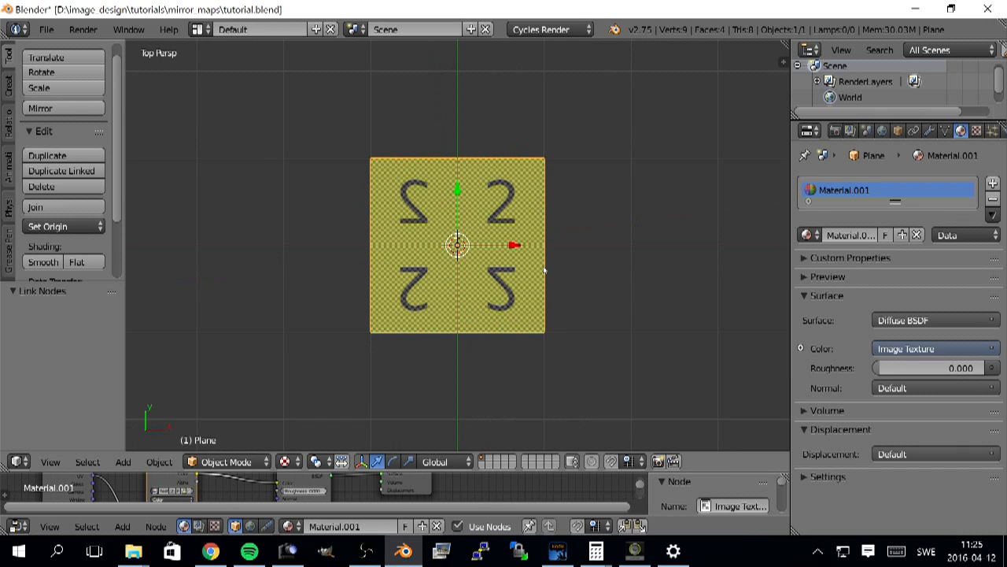
pyautogui.scroll(3)
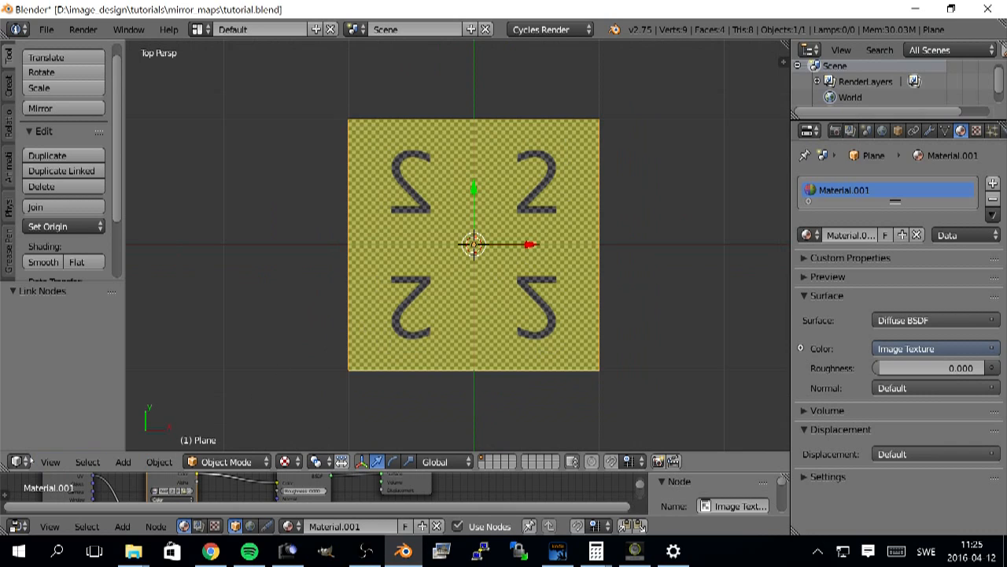
pyautogui.click(10, 461)
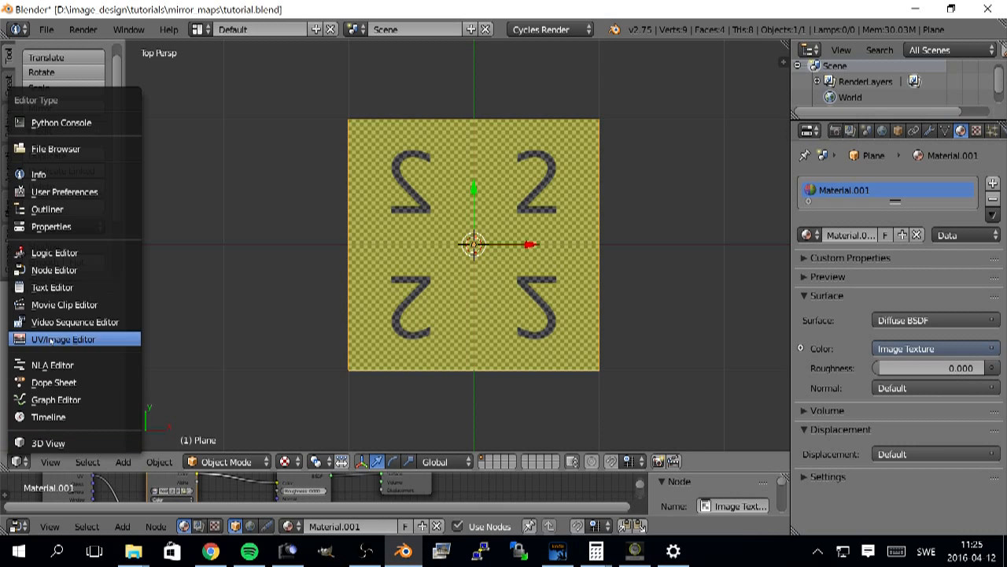
pyautogui.click(64, 338)
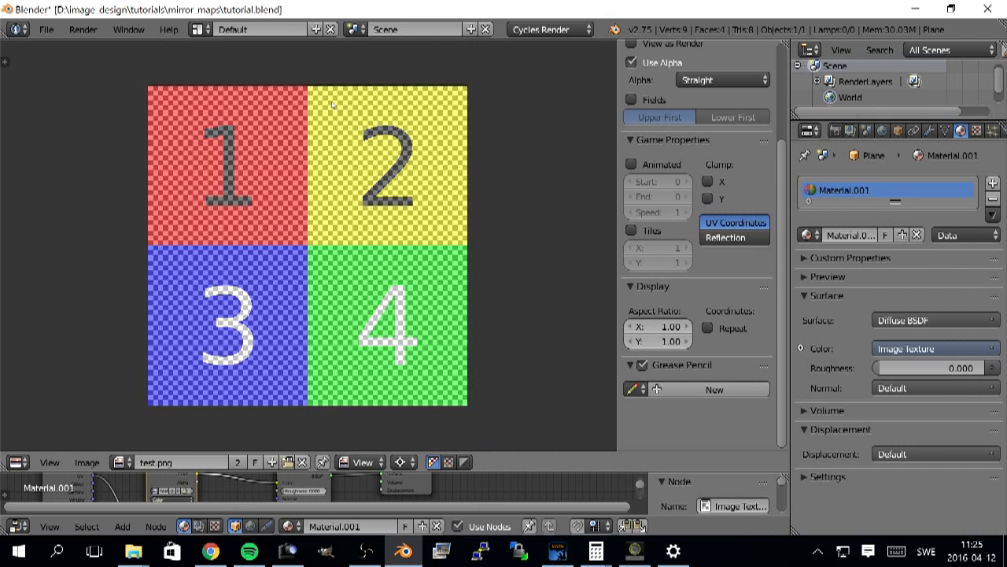
pyautogui.moveTo(191, 170)
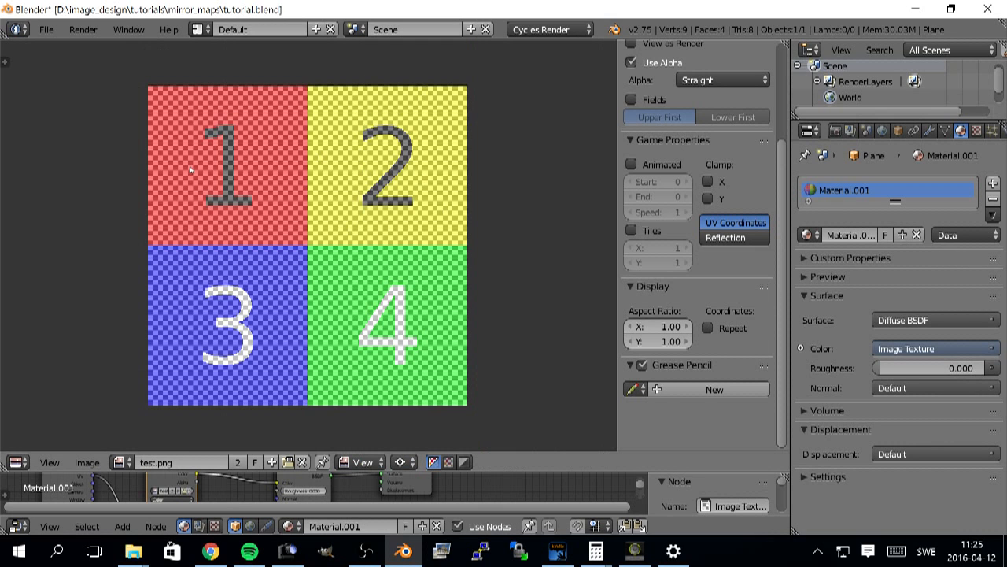
pyautogui.click(14, 461)
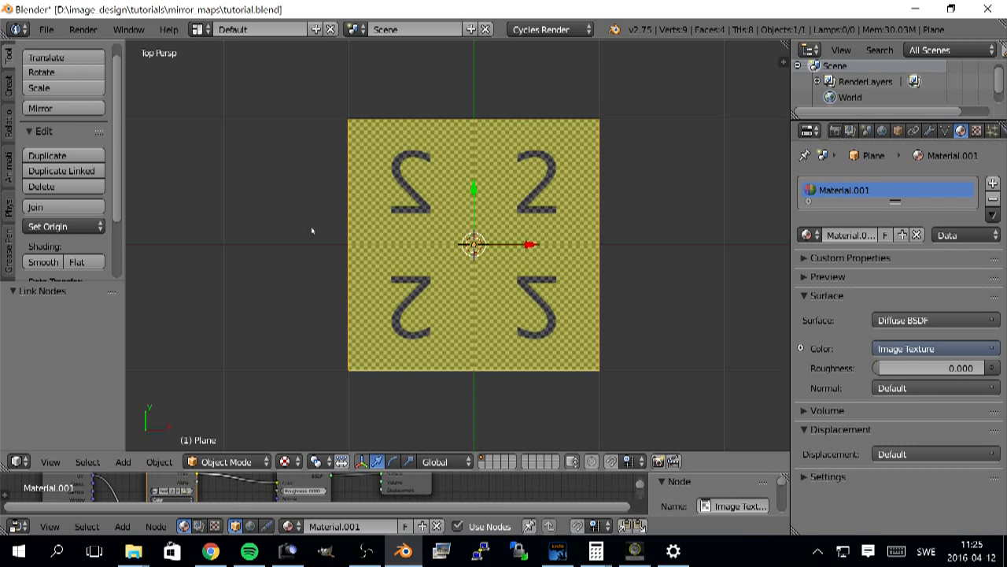
pyautogui.moveTo(494, 150)
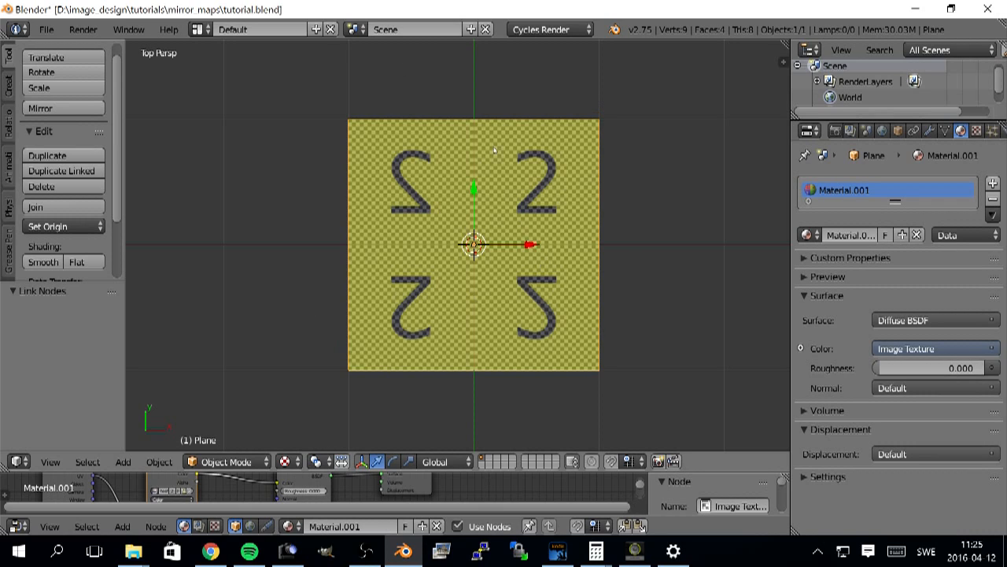
pyautogui.moveTo(565, 202)
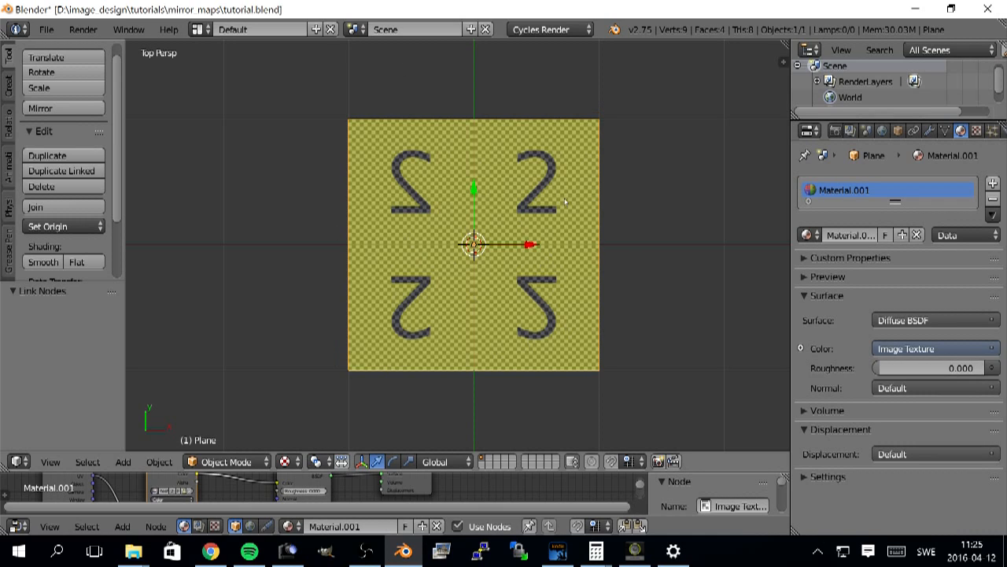
pyautogui.moveTo(779, 315)
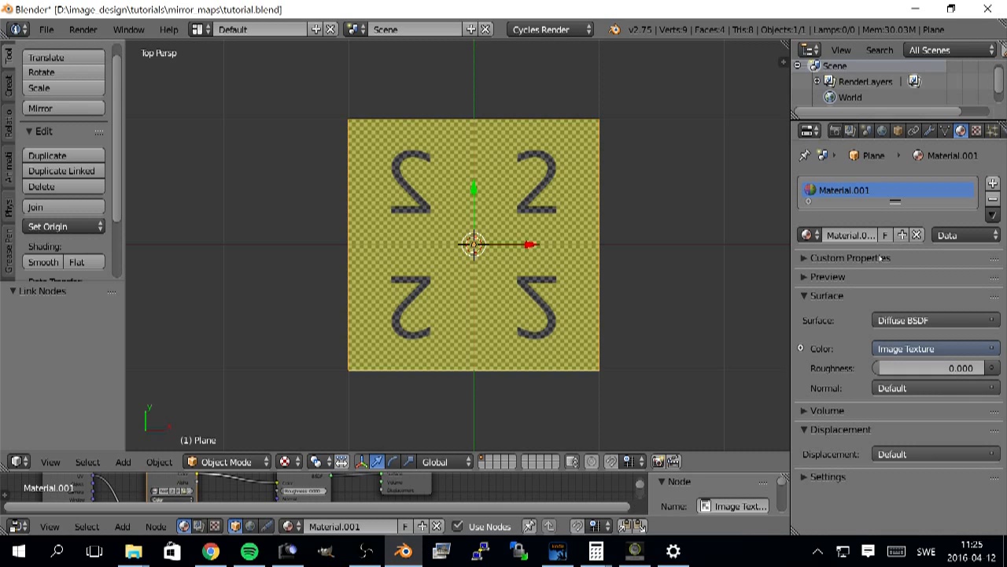
# Toggle the Mirror modifier's U and V texture mirroring to compare, leaving U enabled.
pyautogui.click(928, 131)
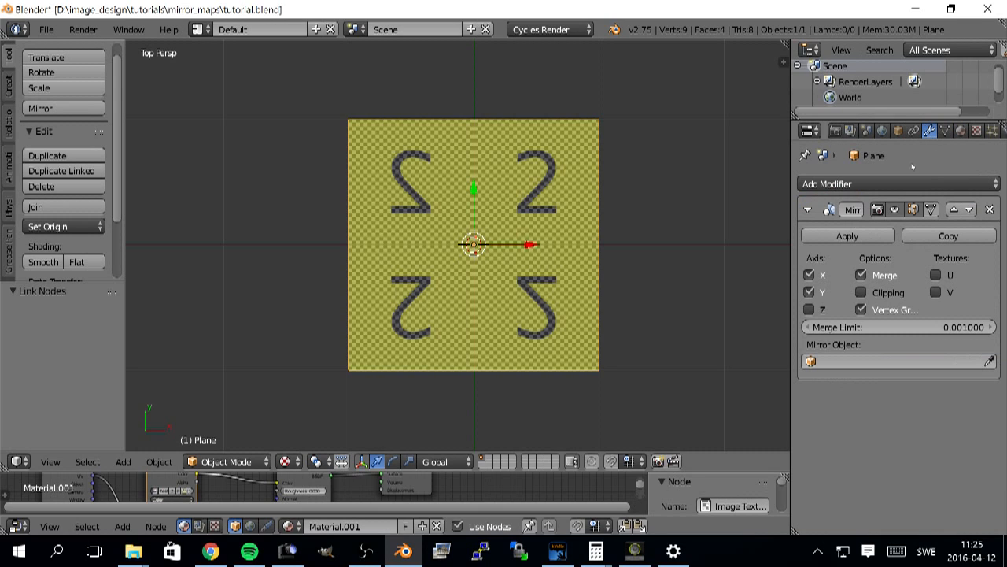
pyautogui.moveTo(903, 282)
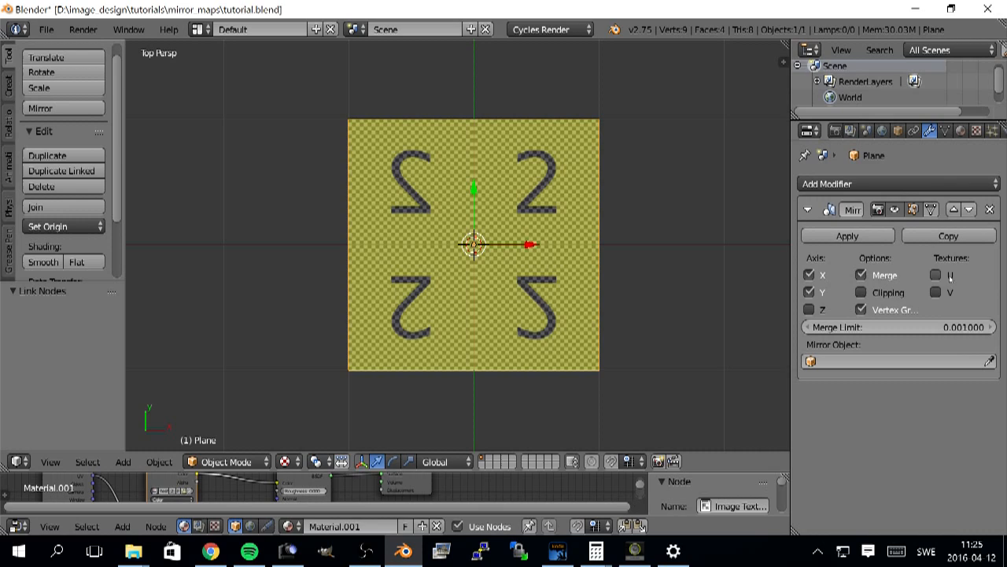
pyautogui.moveTo(937, 275)
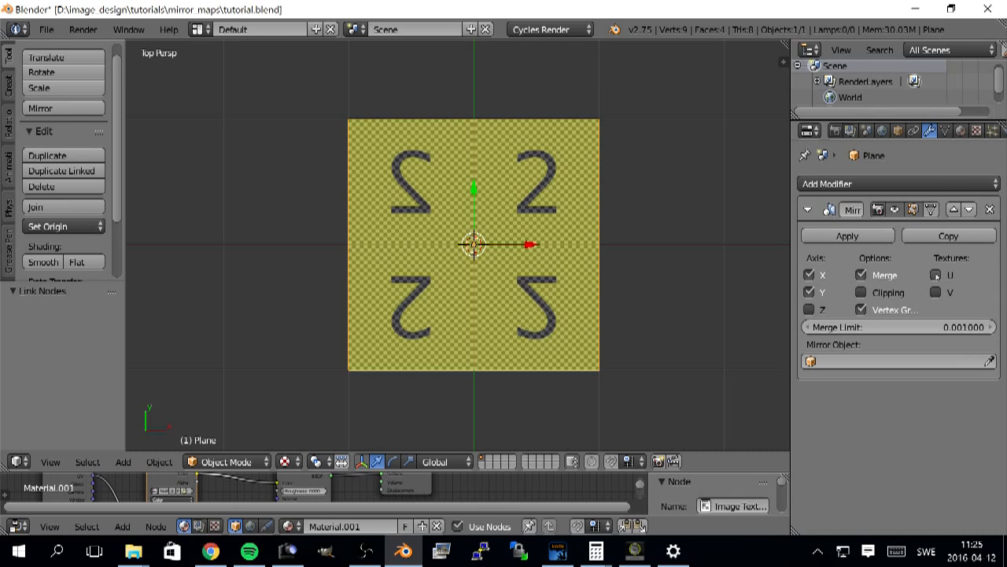
pyautogui.click(936, 291)
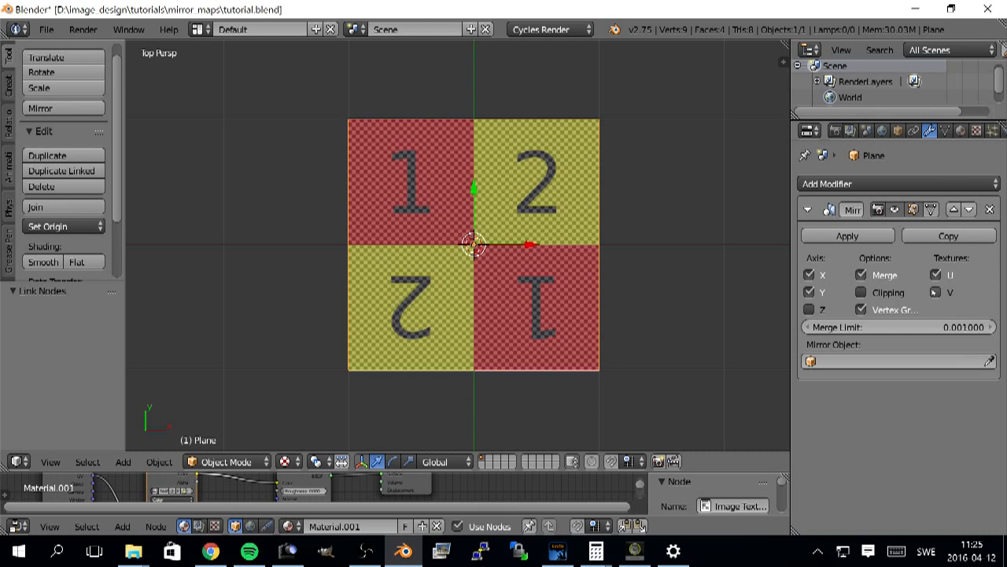
pyautogui.click(936, 274)
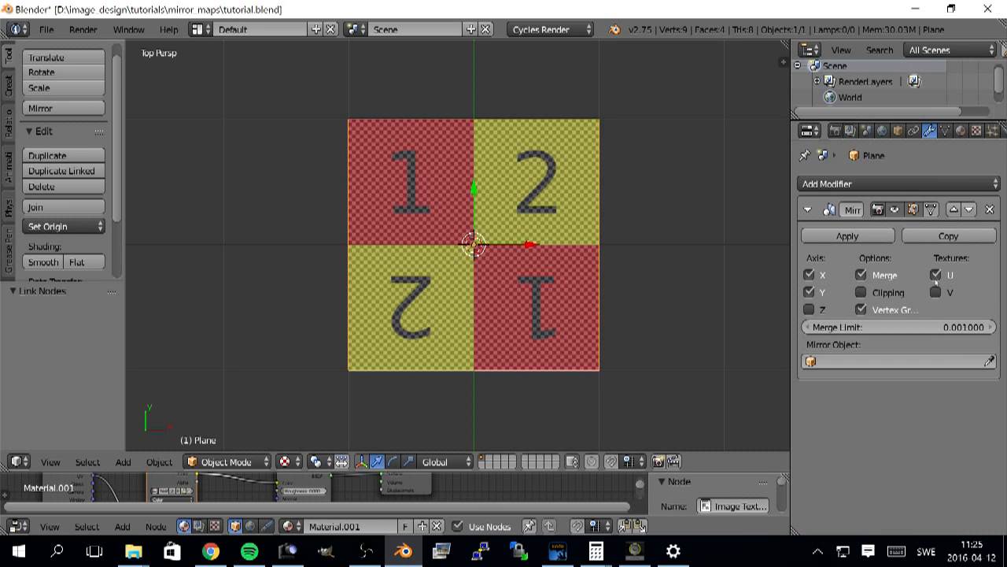
pyautogui.moveTo(398, 209)
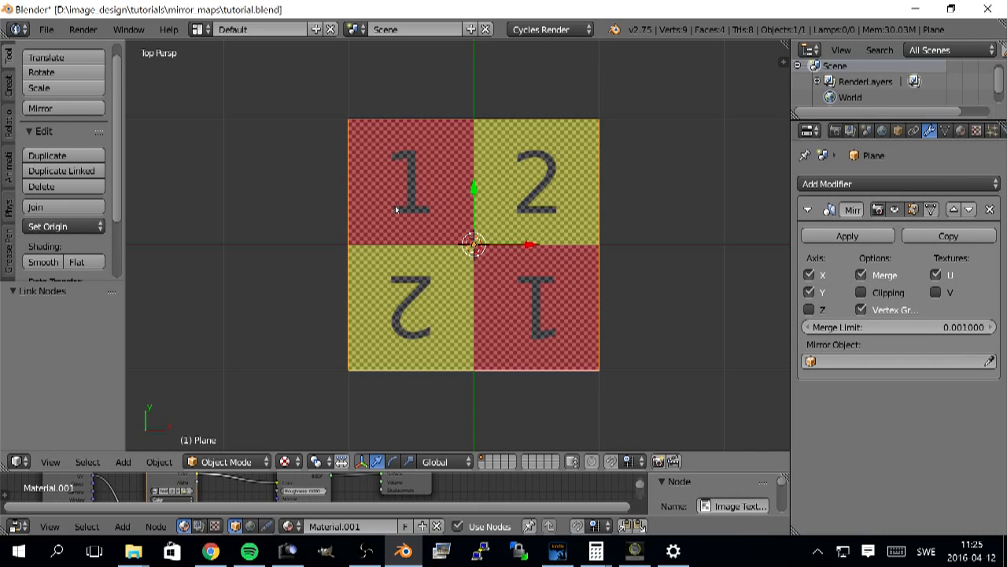
pyautogui.moveTo(386, 197)
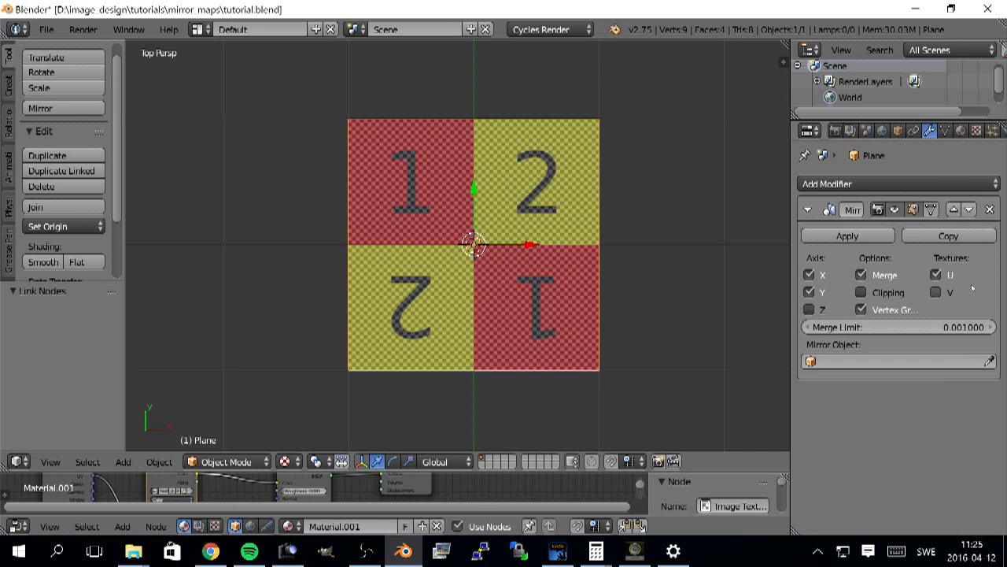
pyautogui.click(936, 292)
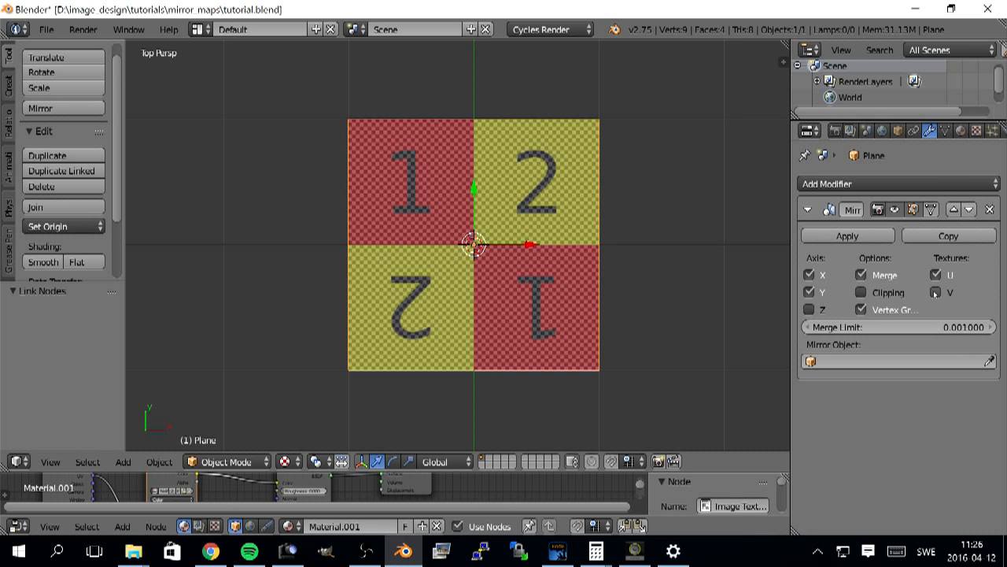
pyautogui.click(934, 292)
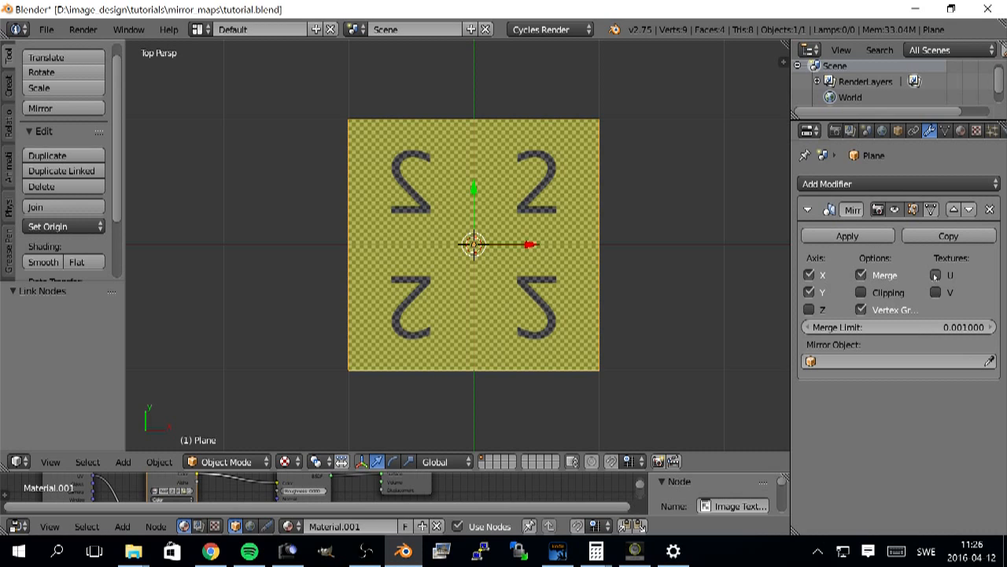
pyautogui.click(936, 292)
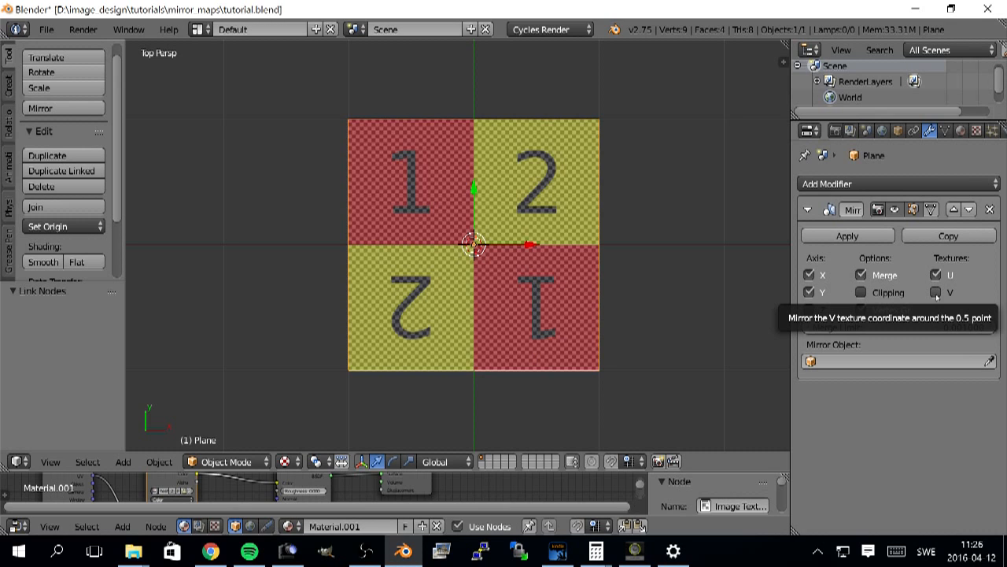
pyautogui.click(937, 292)
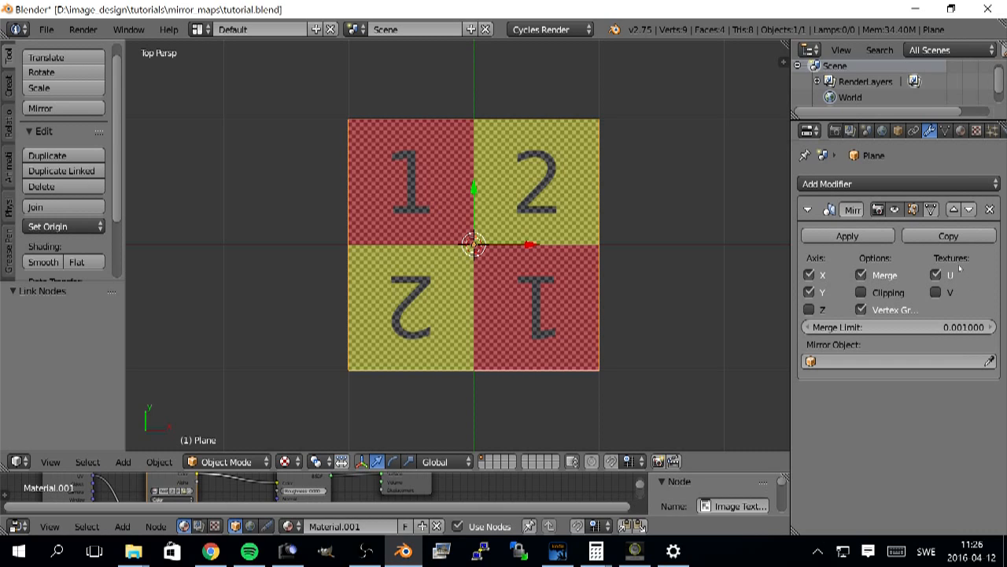
pyautogui.moveTo(935, 274)
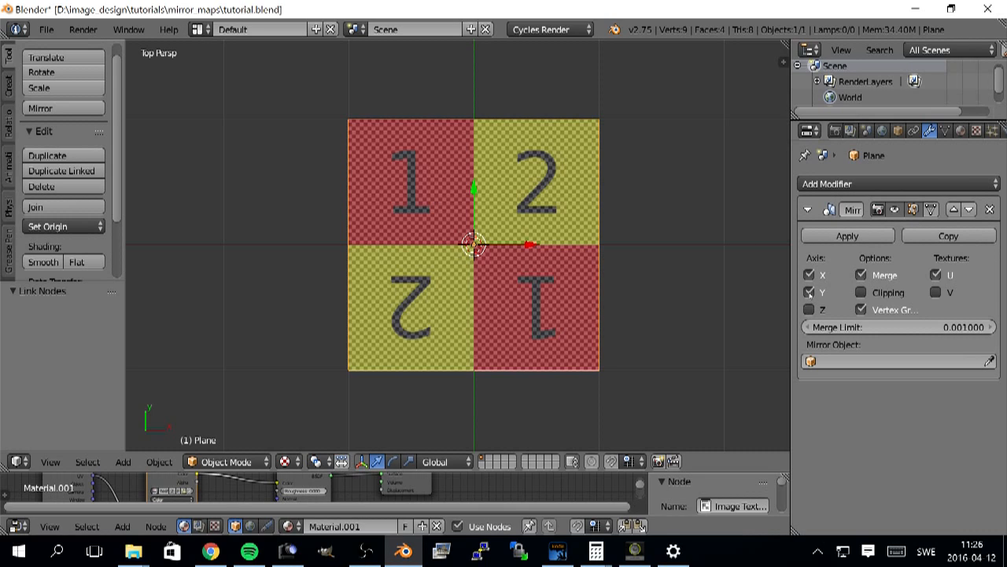
pyautogui.moveTo(811, 292)
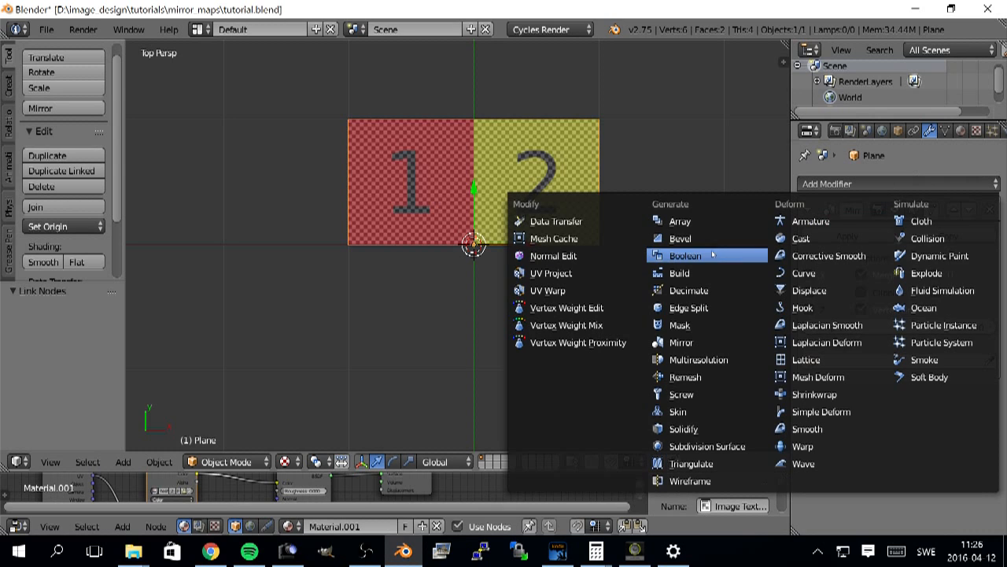
# Add a second Mirror modifier to the plane for the Y-axis mirror.
pyautogui.click(681, 343)
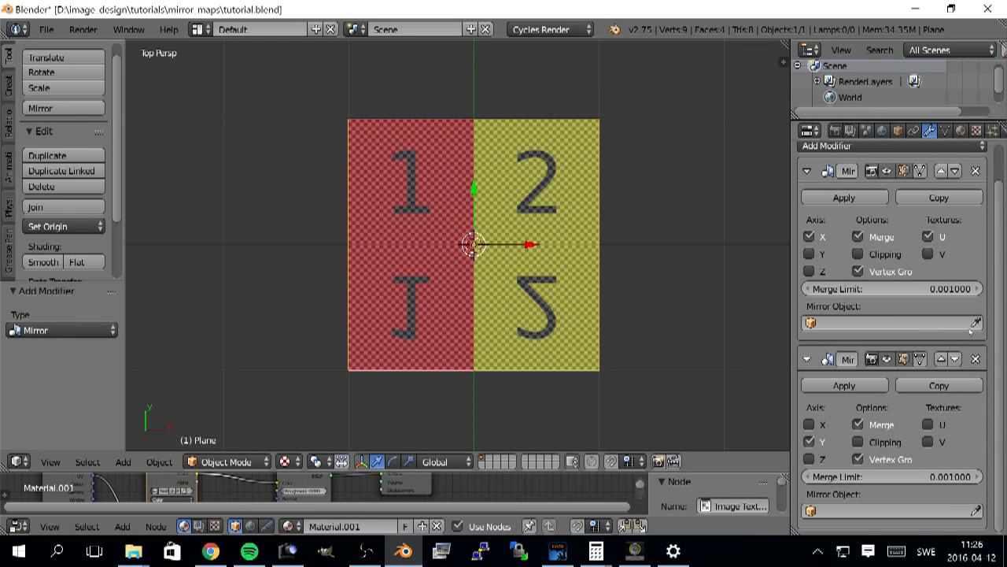
pyautogui.moveTo(485, 144)
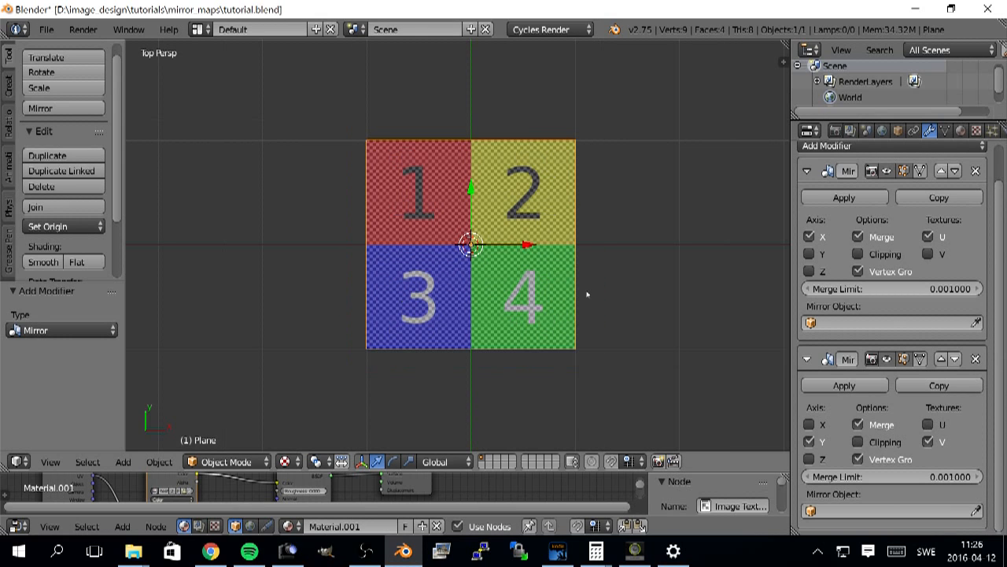
pyautogui.moveTo(532, 120)
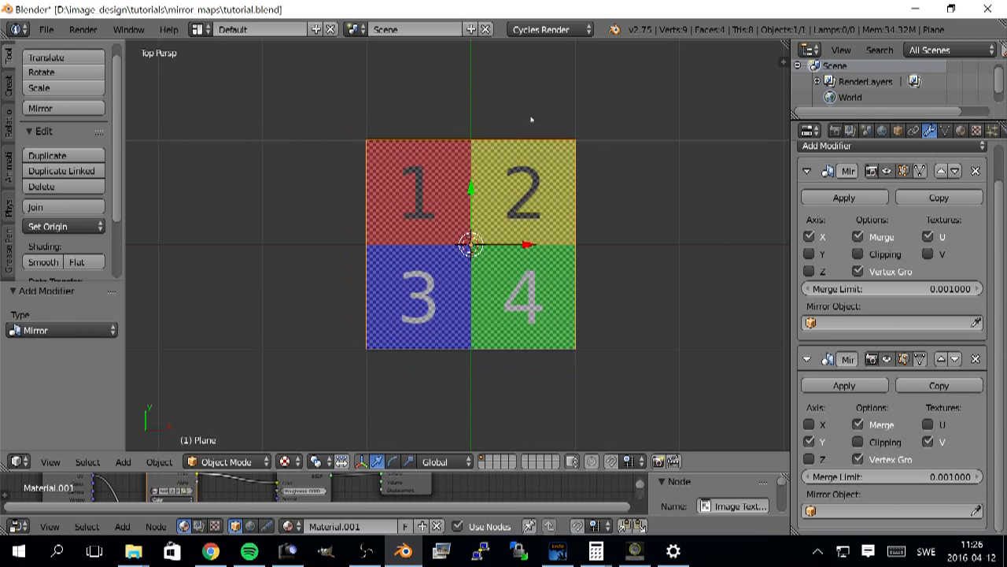
pyautogui.moveTo(561, 326)
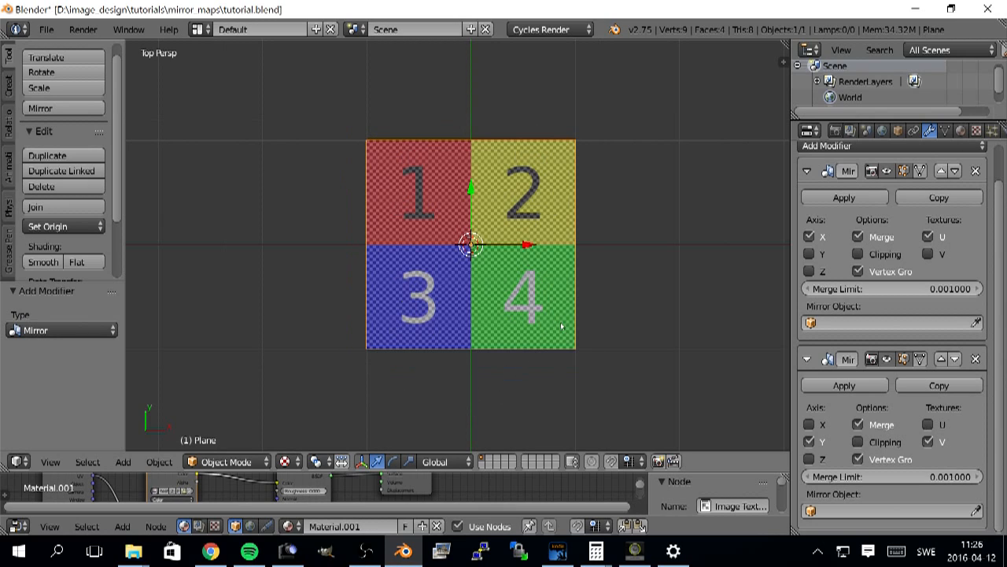
pyautogui.moveTo(480, 201)
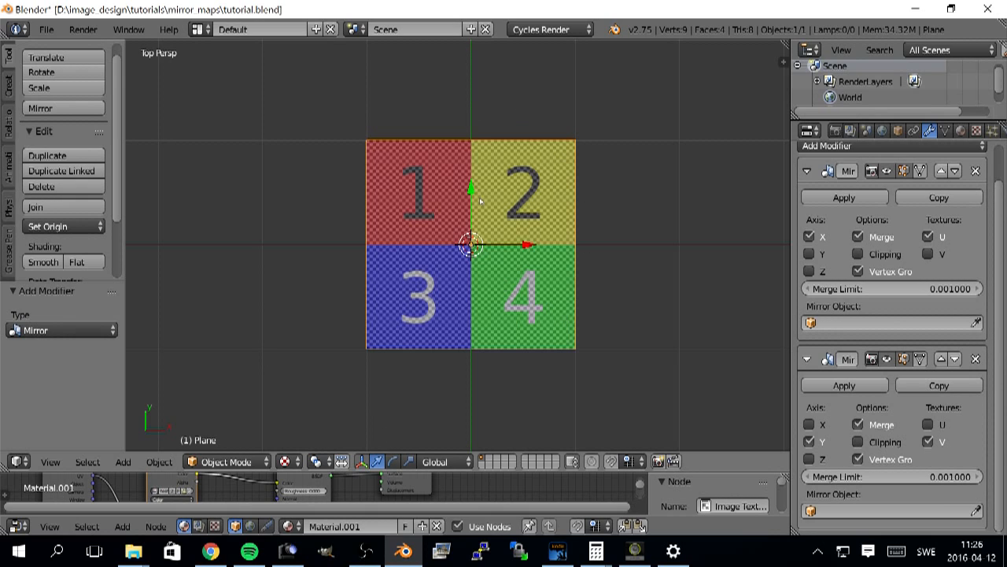
pyautogui.moveTo(500, 323)
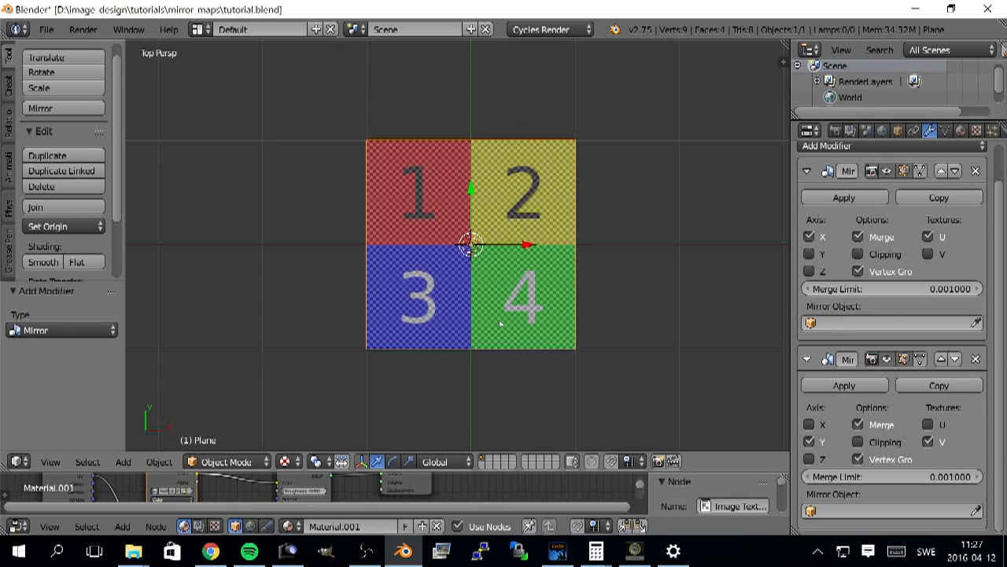
pyautogui.moveTo(529, 254)
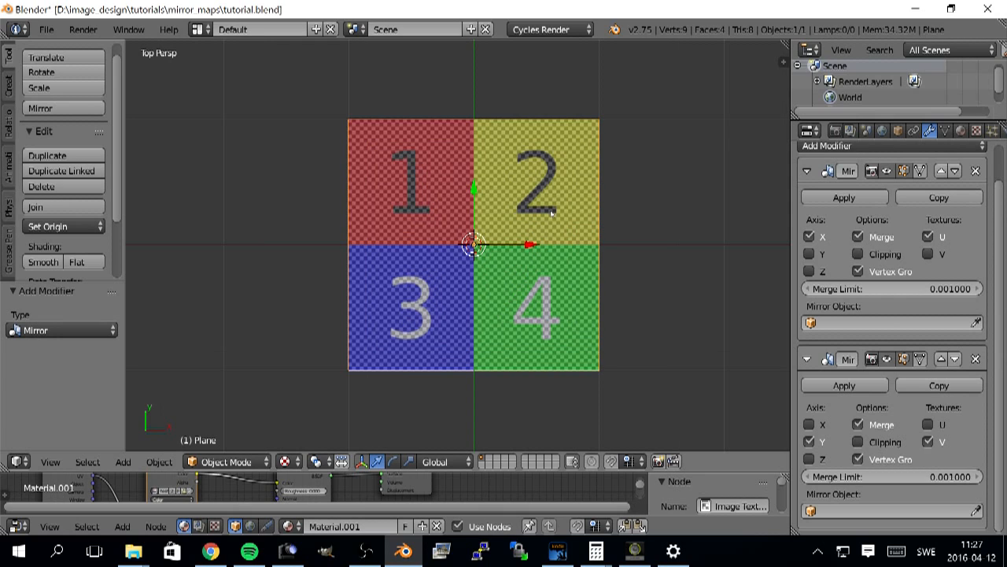
pyautogui.moveTo(551, 212)
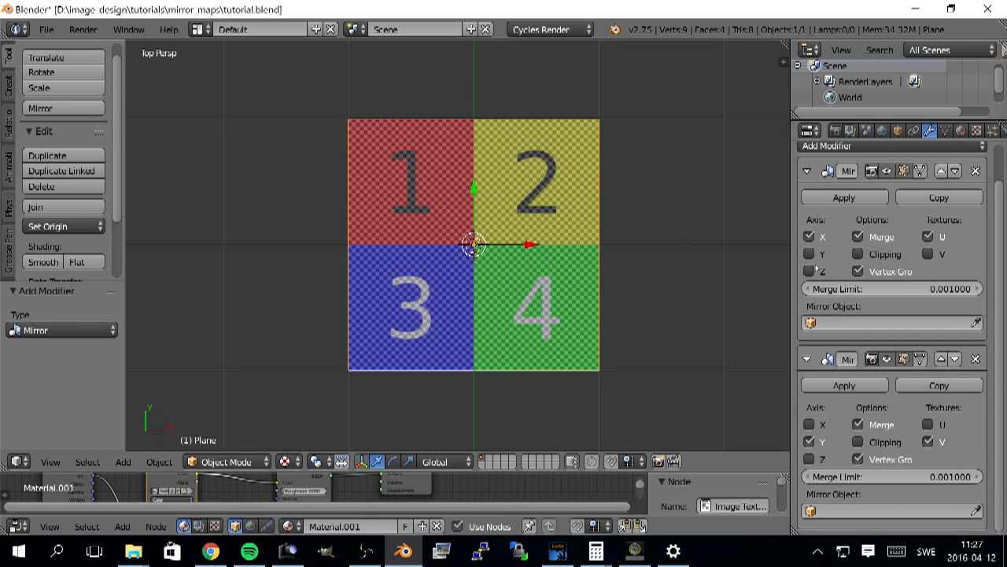
pyautogui.moveTo(563, 194)
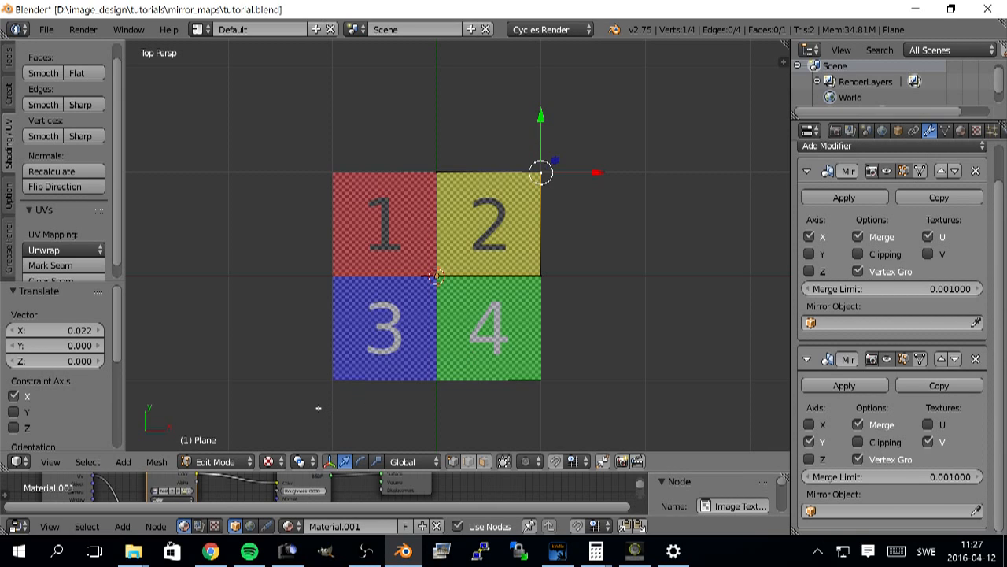
pyautogui.moveTo(335, 402)
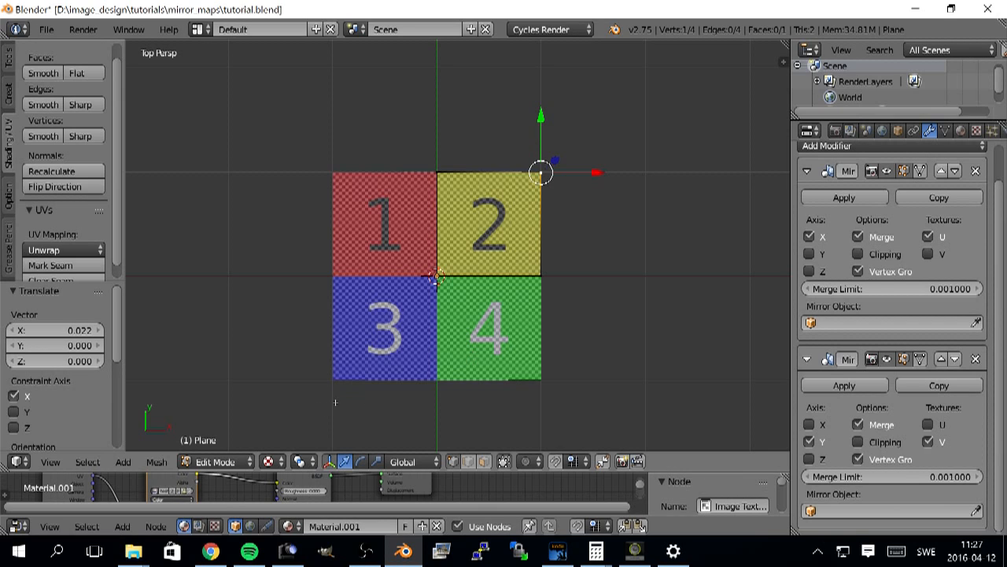